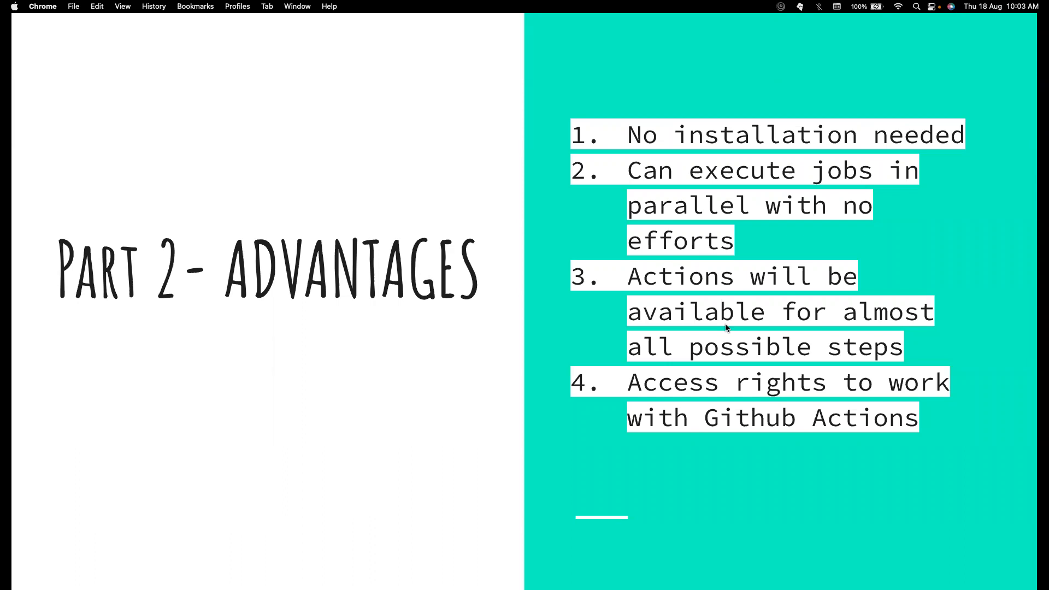
pyautogui.moveTo(509, 219)
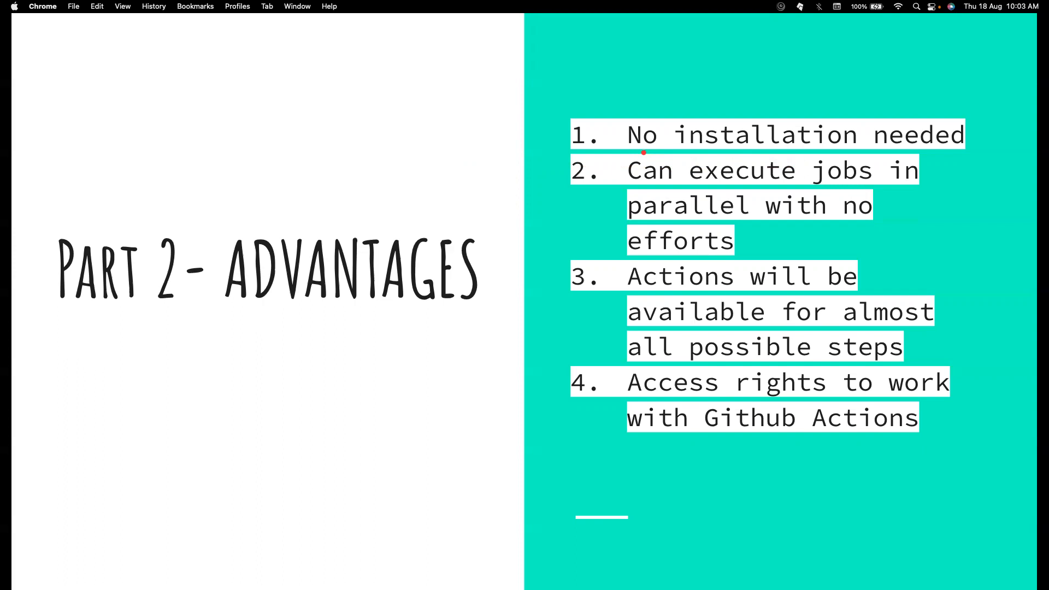
# Draw pen marks under the first advantage, 'No installation needed', on the Part 2 slide
pyautogui.moveTo(644, 153); pyautogui.dragTo(759, 164)
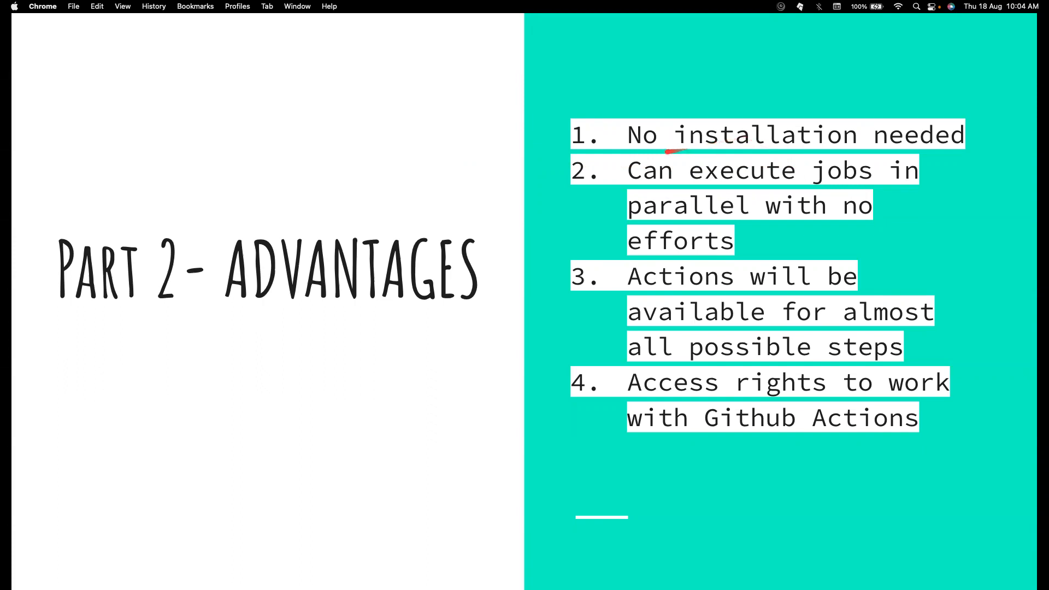
pyautogui.moveTo(676, 152); pyautogui.dragTo(802, 152)
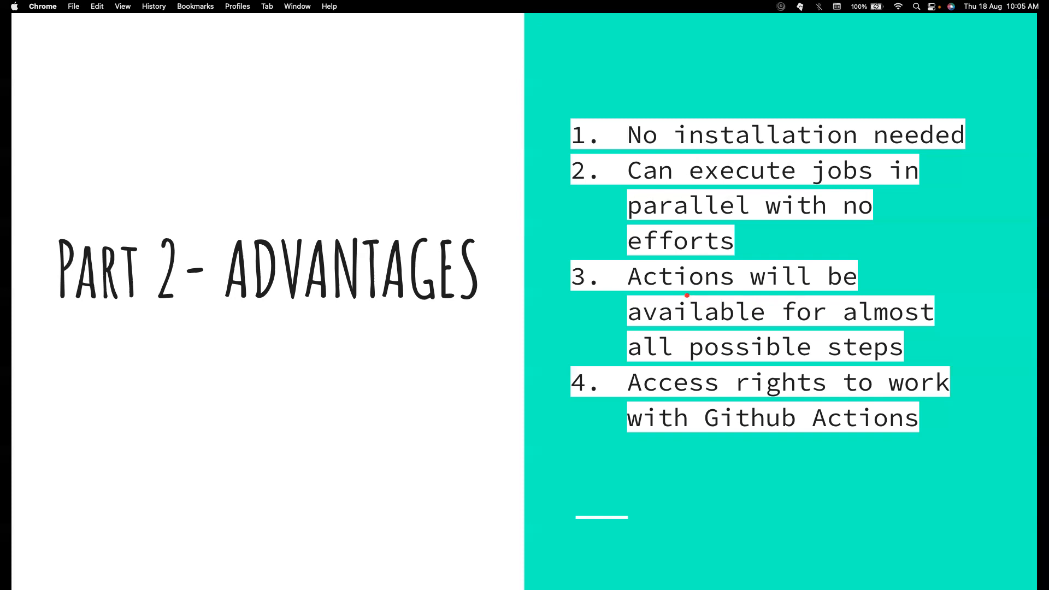
pyautogui.moveTo(712, 256)
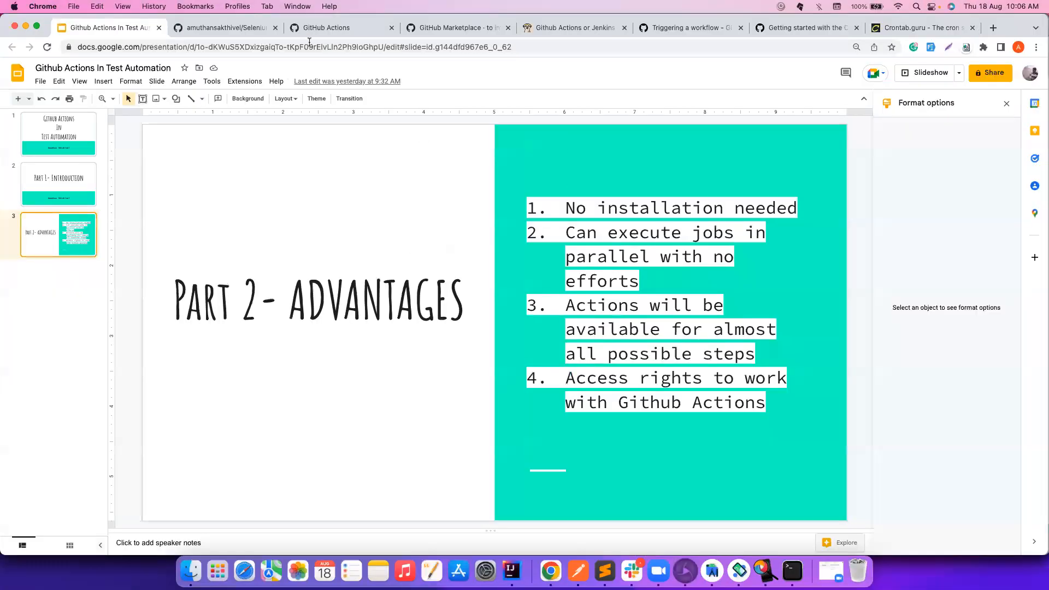
# Go to the GitHub Actions organization page and scroll down to its repository list
pyautogui.click(326, 27)
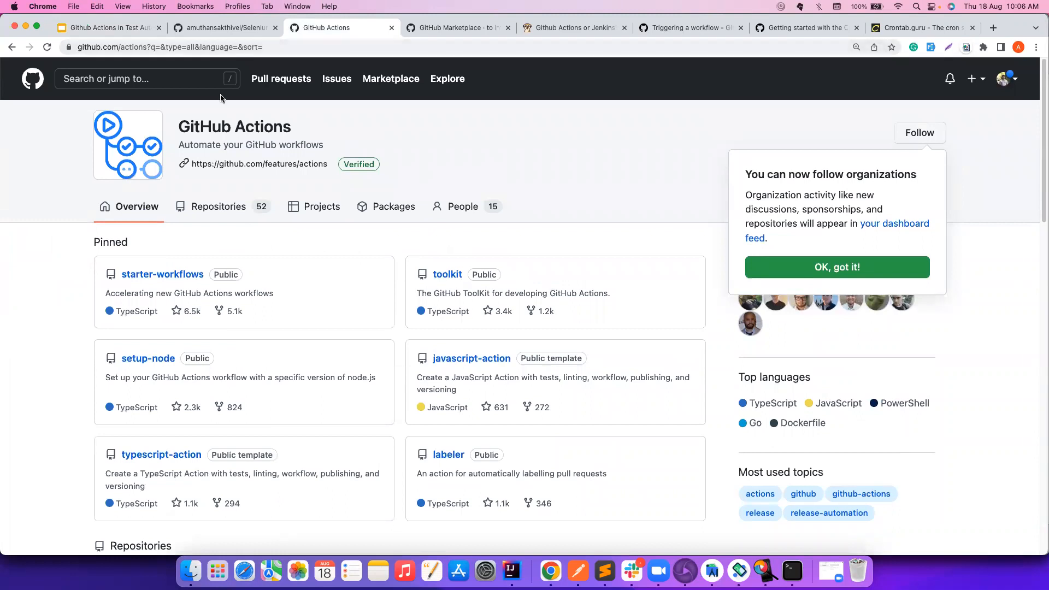
pyautogui.scroll(-3)
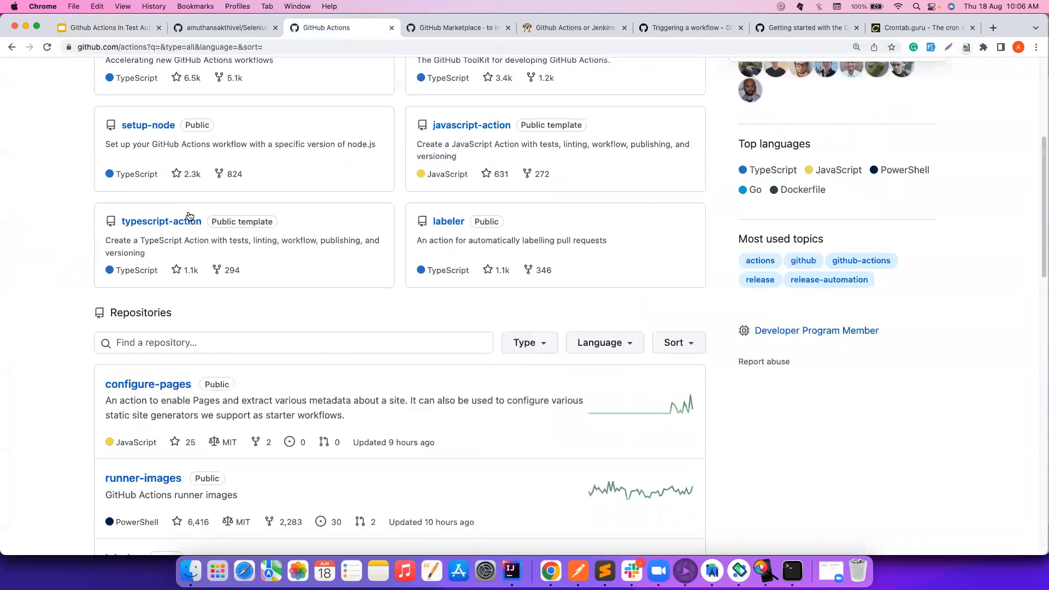
pyautogui.scroll(-3)
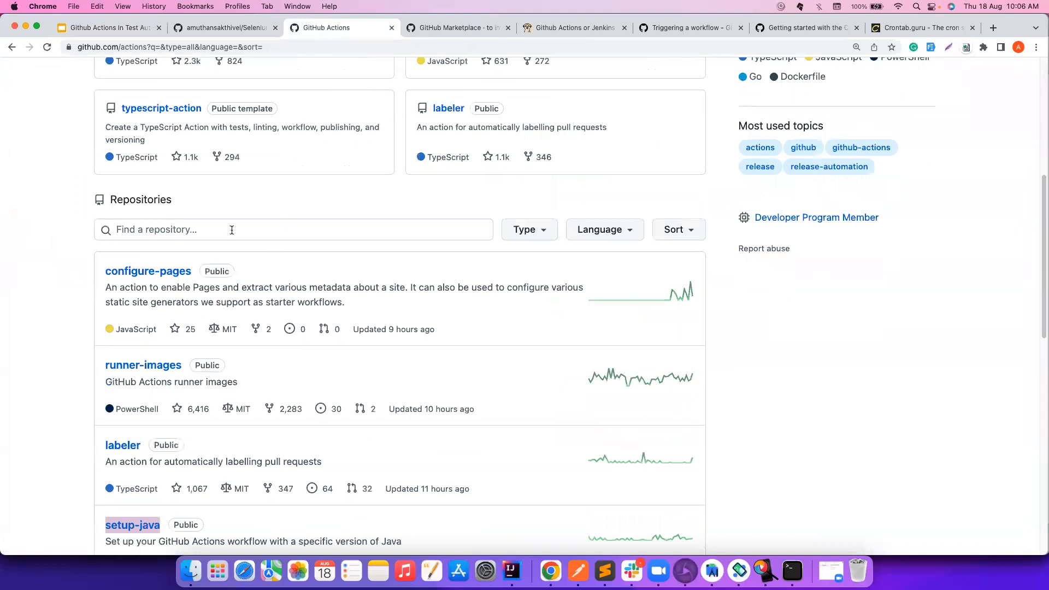
pyautogui.scroll(-3)
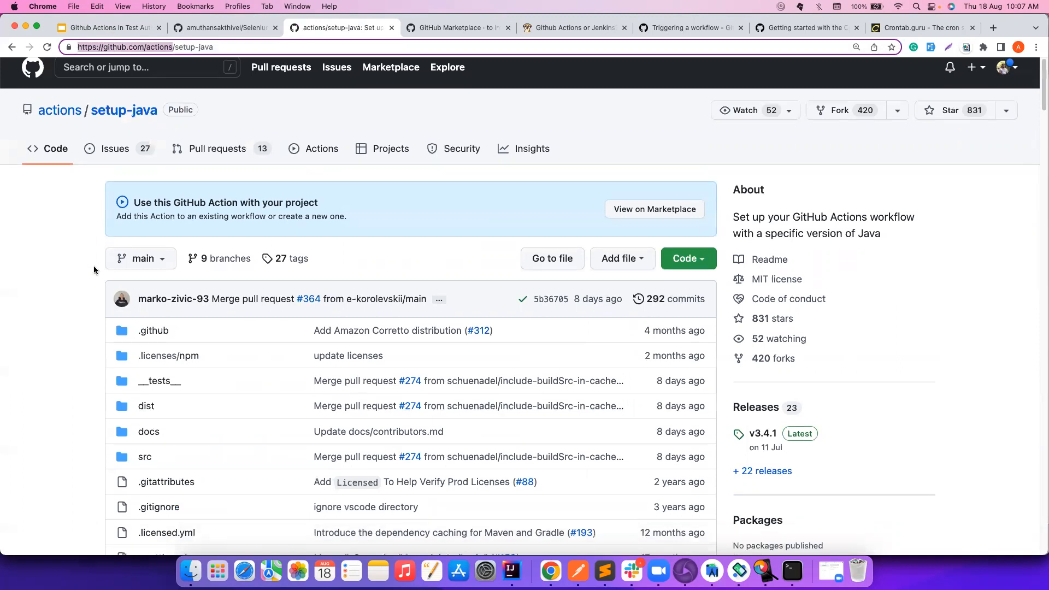
pyautogui.scroll(-3)
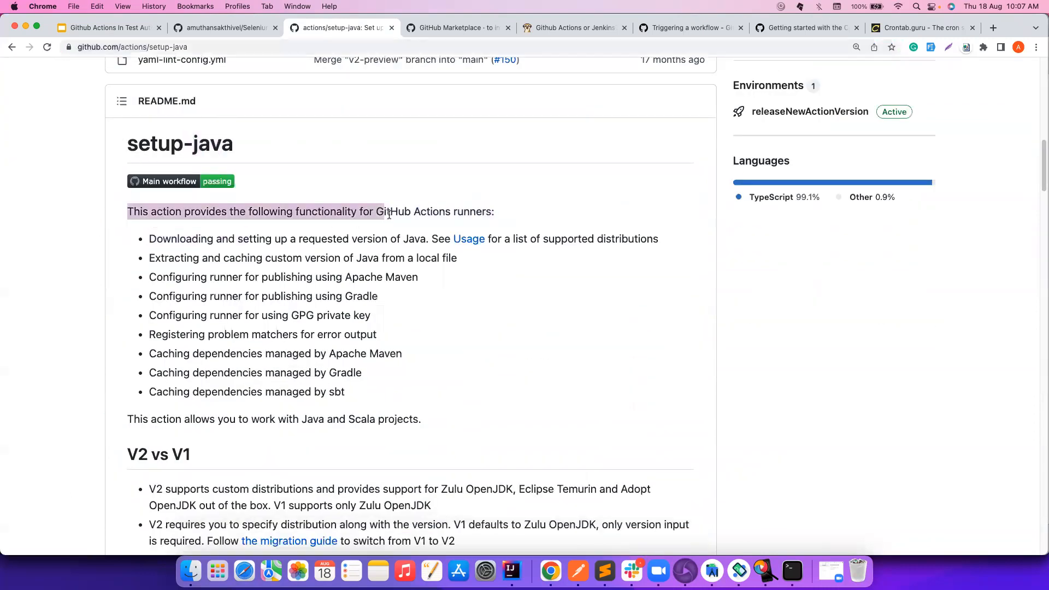
pyautogui.click(271, 307)
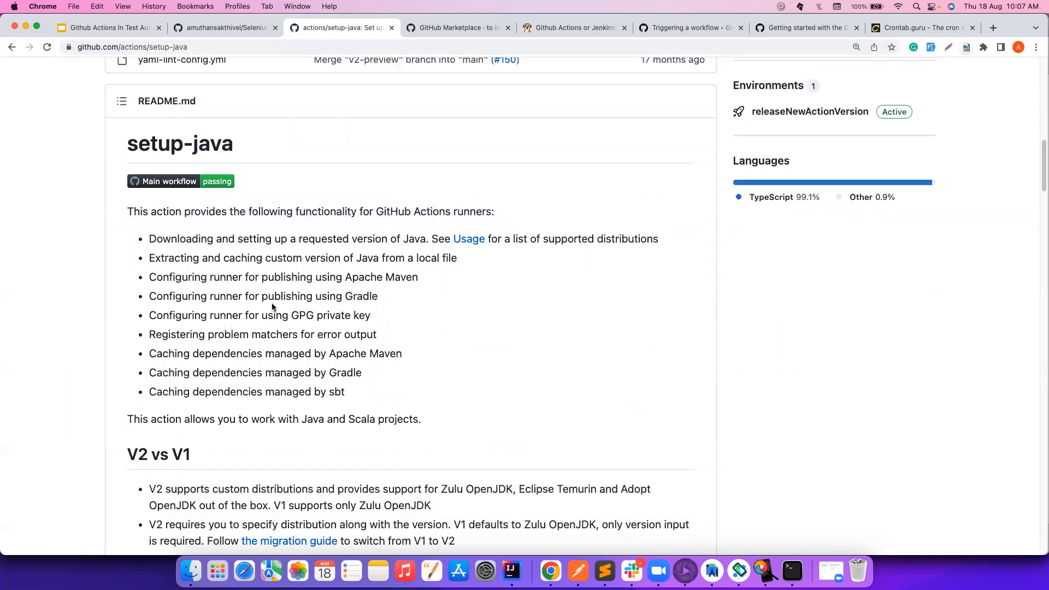
pyautogui.scroll(-3)
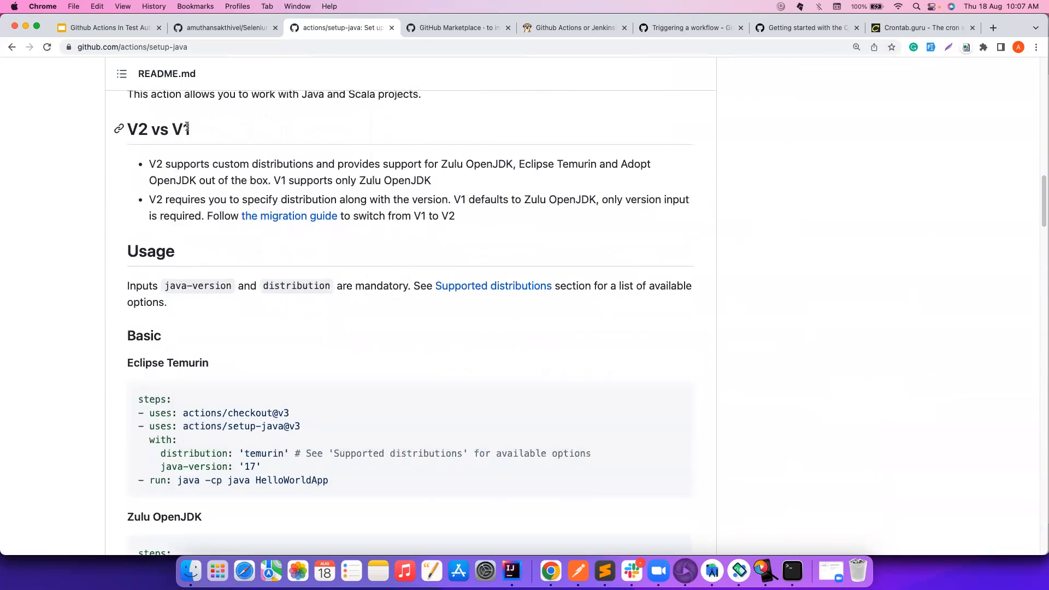
pyautogui.scroll(-3)
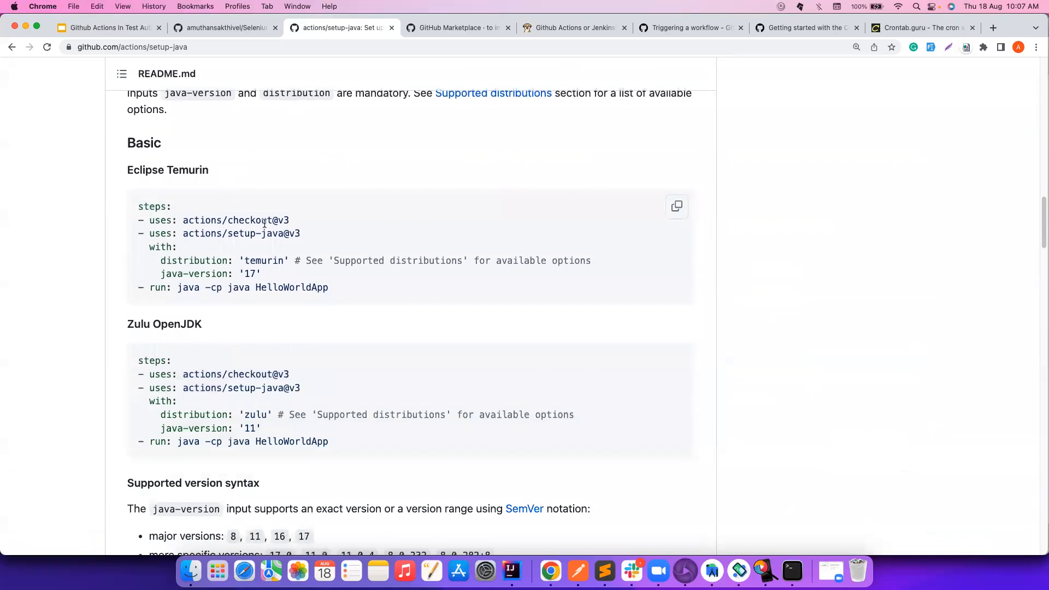
pyautogui.doubleClick(212, 220)
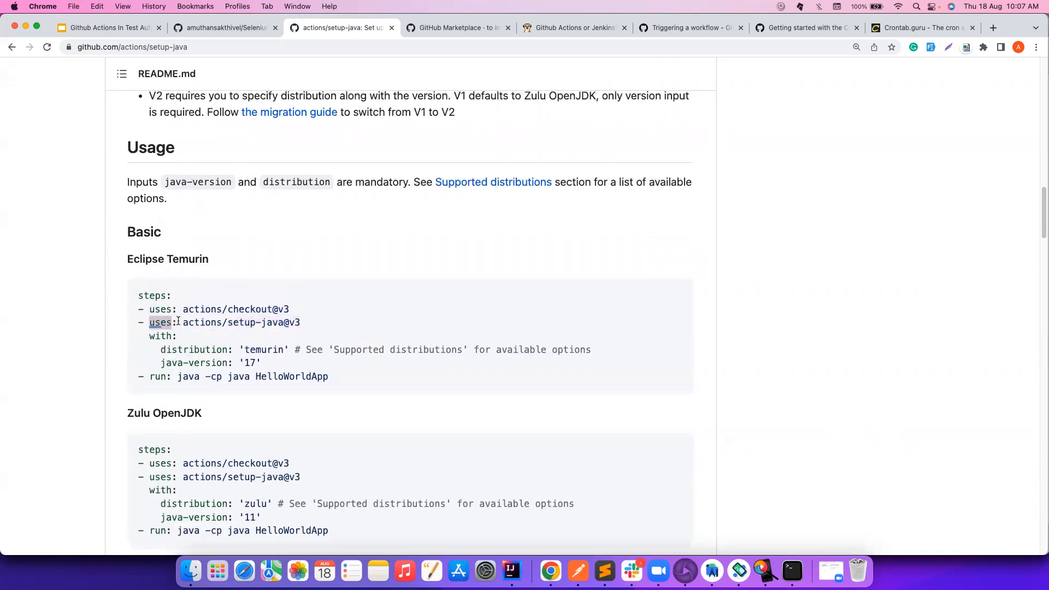
pyautogui.doubleClick(241, 322)
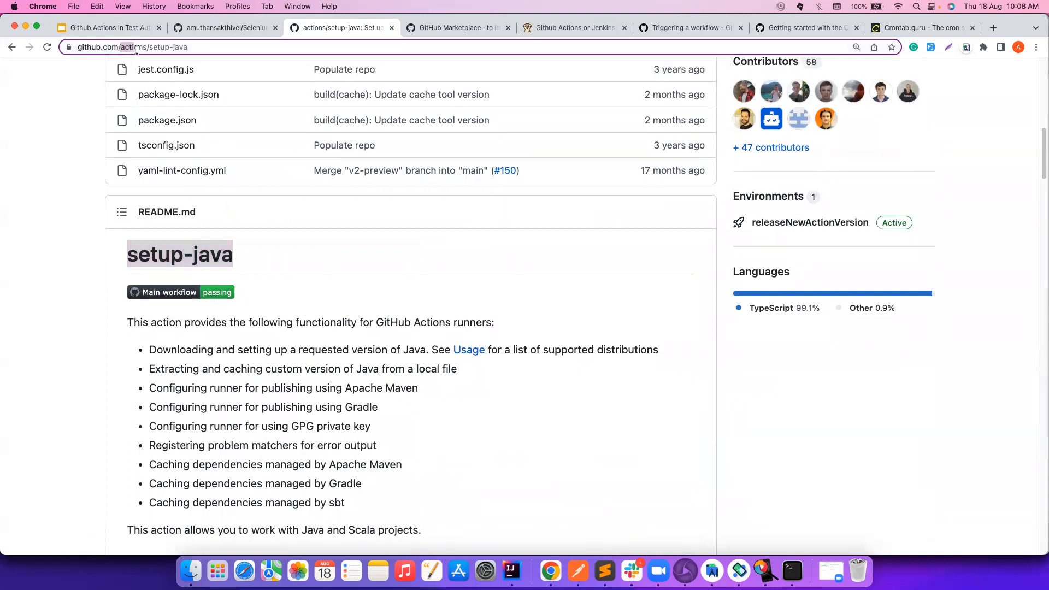
pyautogui.scroll(-3)
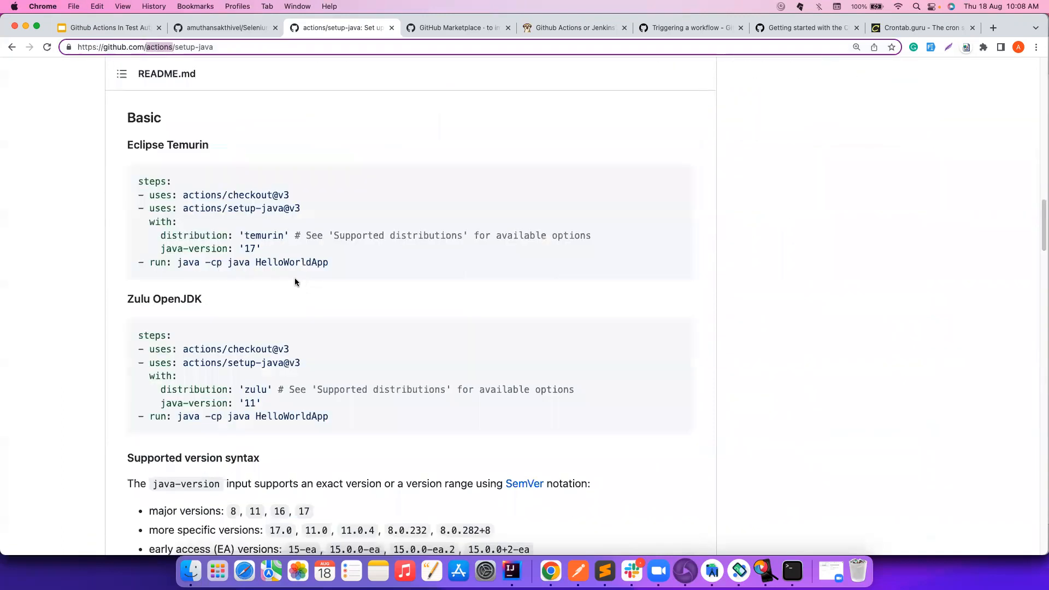
pyautogui.doubleClick(202, 259)
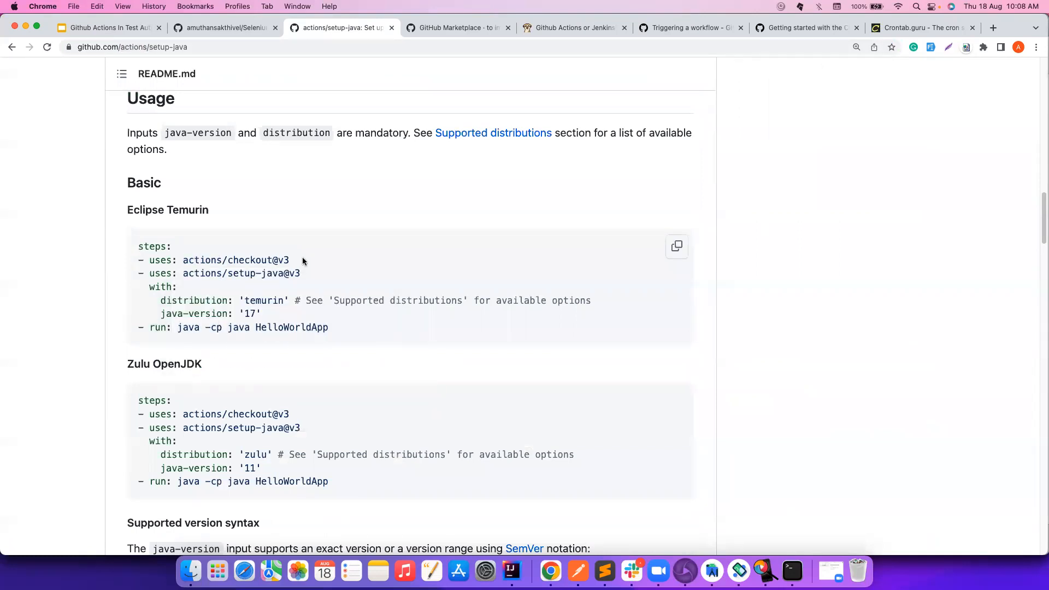
pyautogui.doubleClick(239, 273)
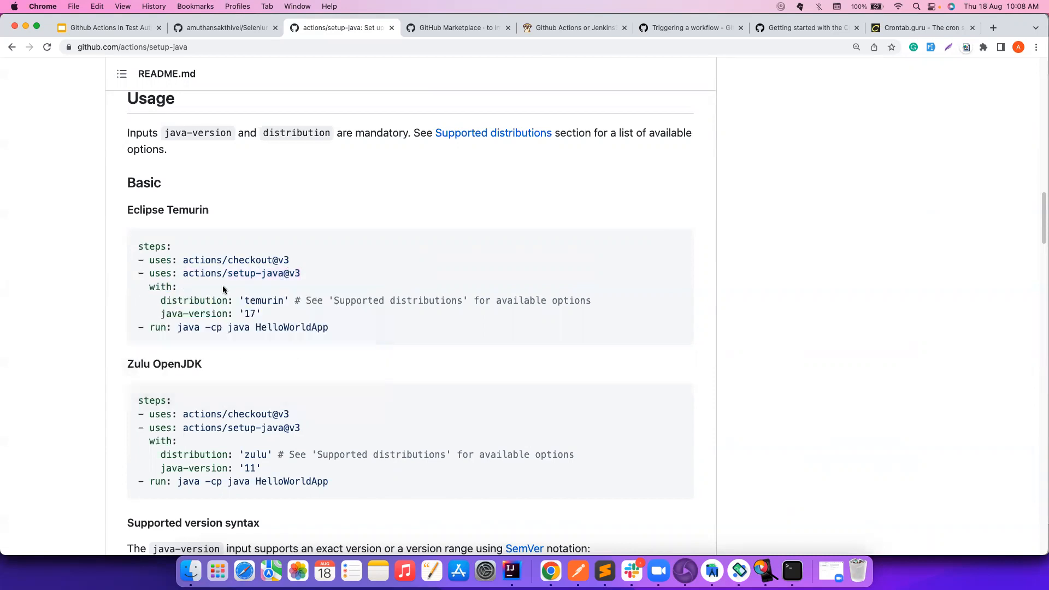
pyautogui.doubleClick(193, 300)
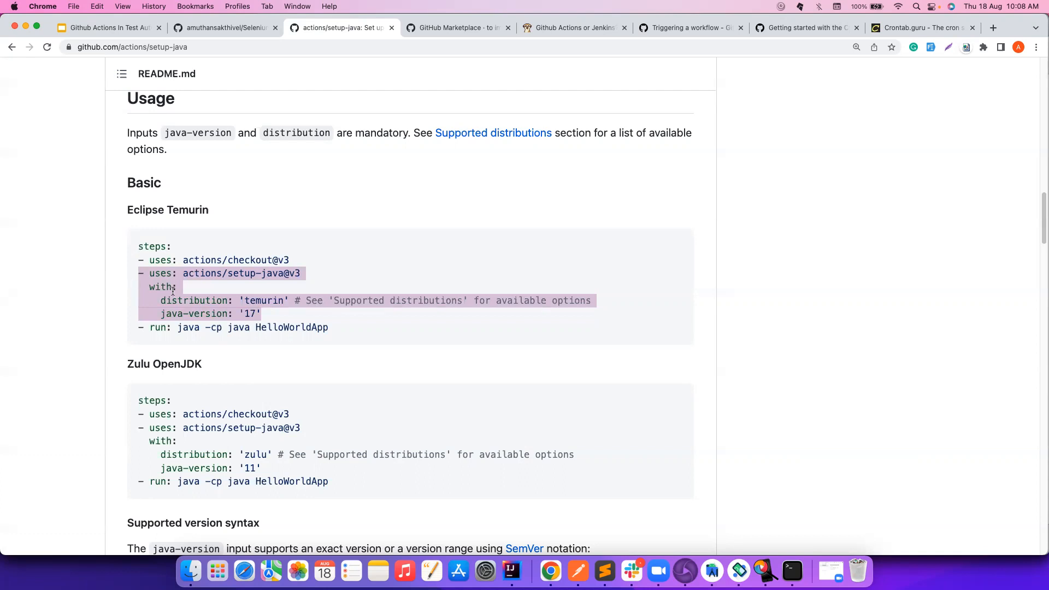
pyautogui.scroll(-3)
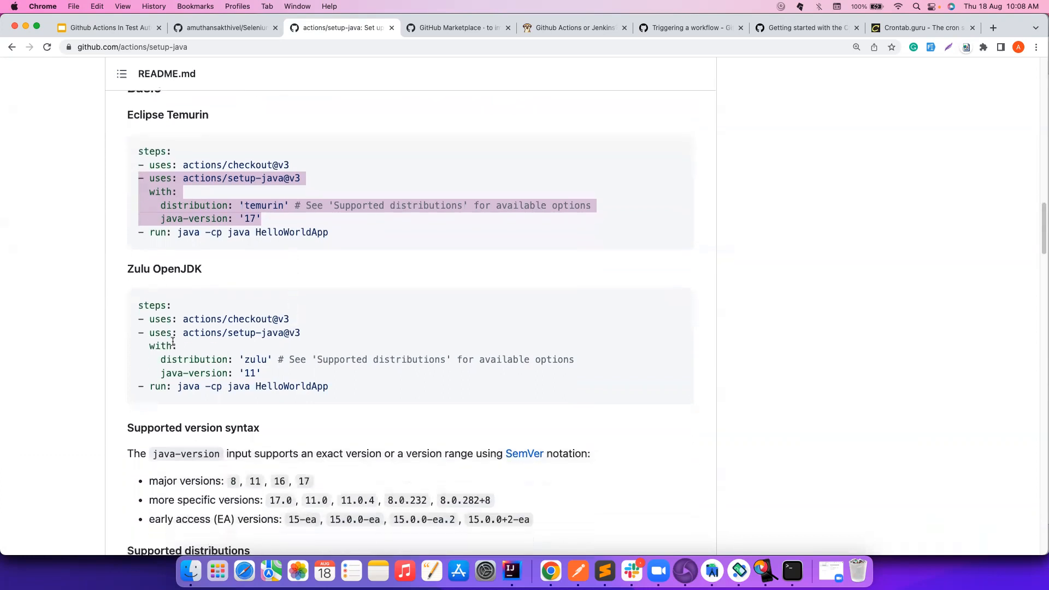
pyautogui.scroll(-3)
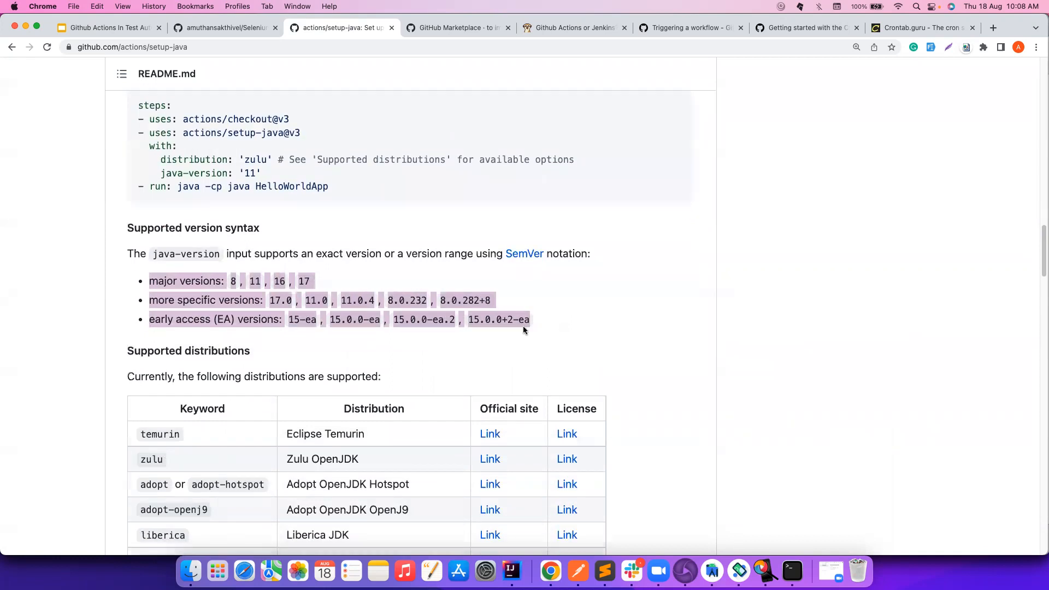
pyautogui.scroll(-3)
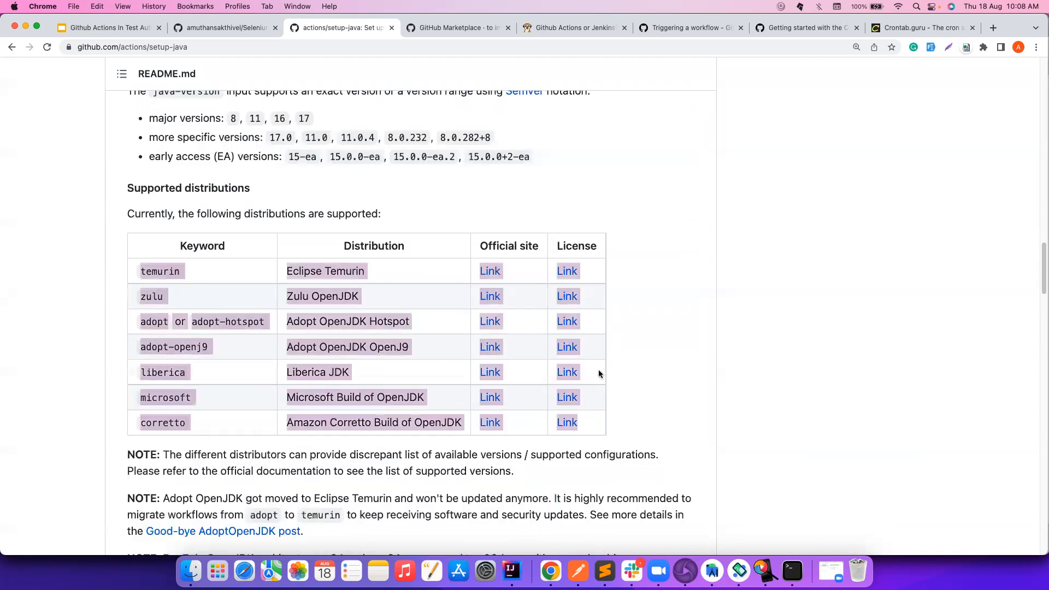
pyautogui.scroll(-3)
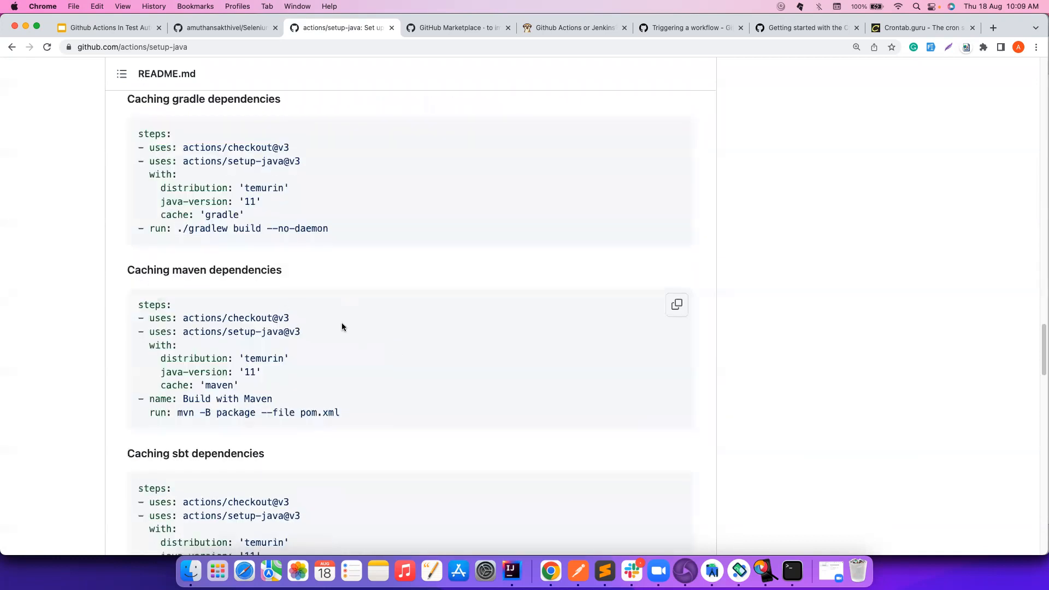
pyautogui.scroll(-3)
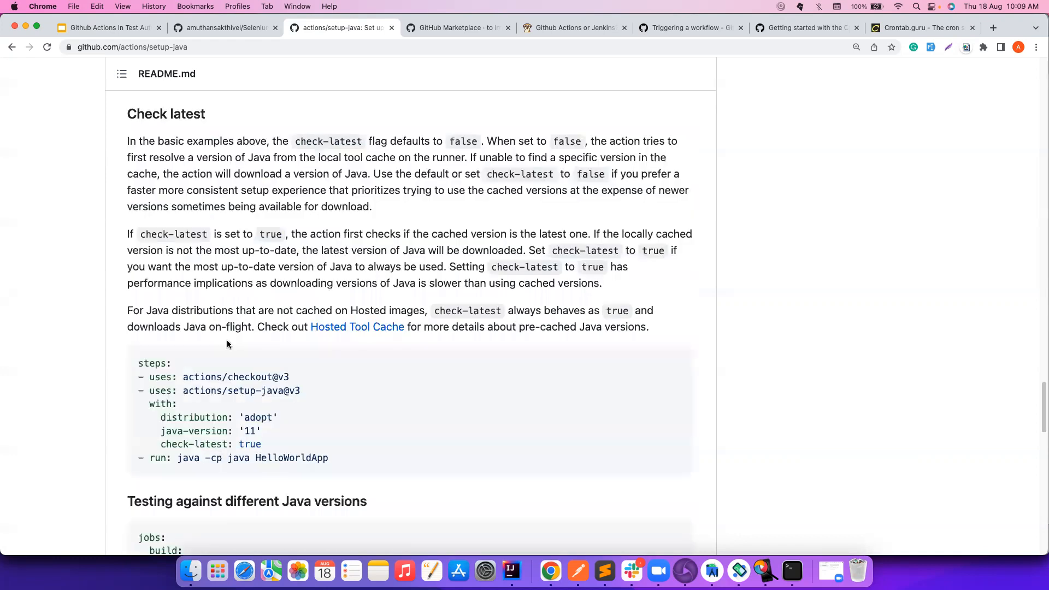
pyautogui.scroll(-3)
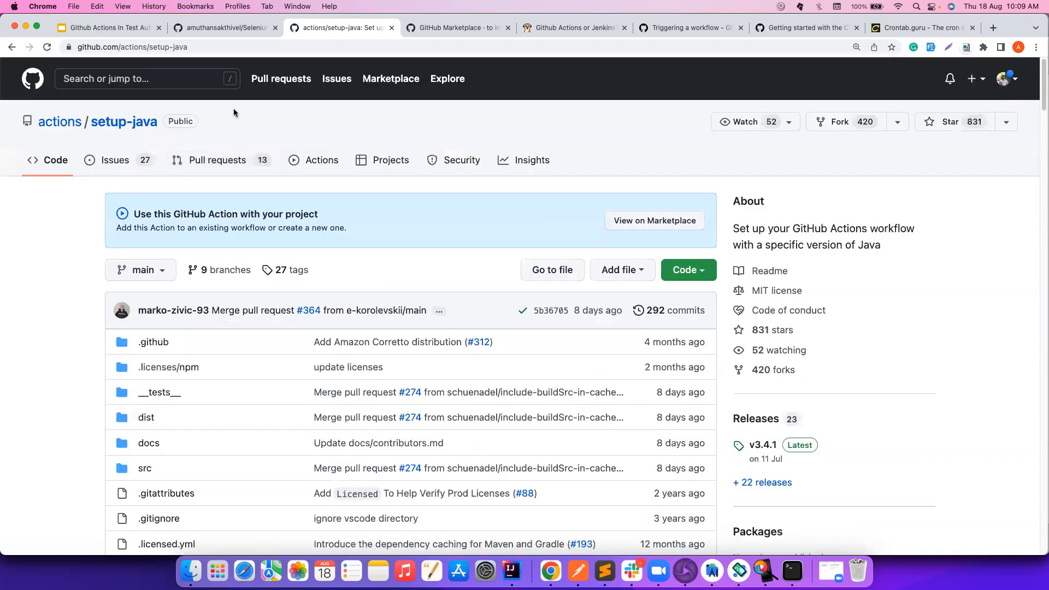
# Switch to GitHub Marketplace and scroll through its recommended apps and categories
pyautogui.click(457, 27)
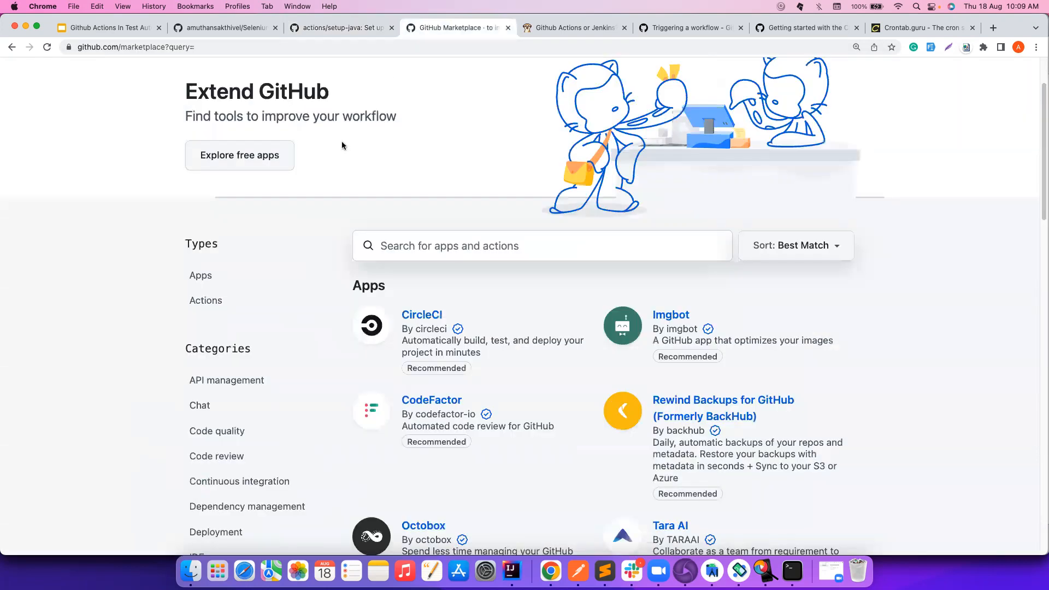
pyautogui.click(134, 47)
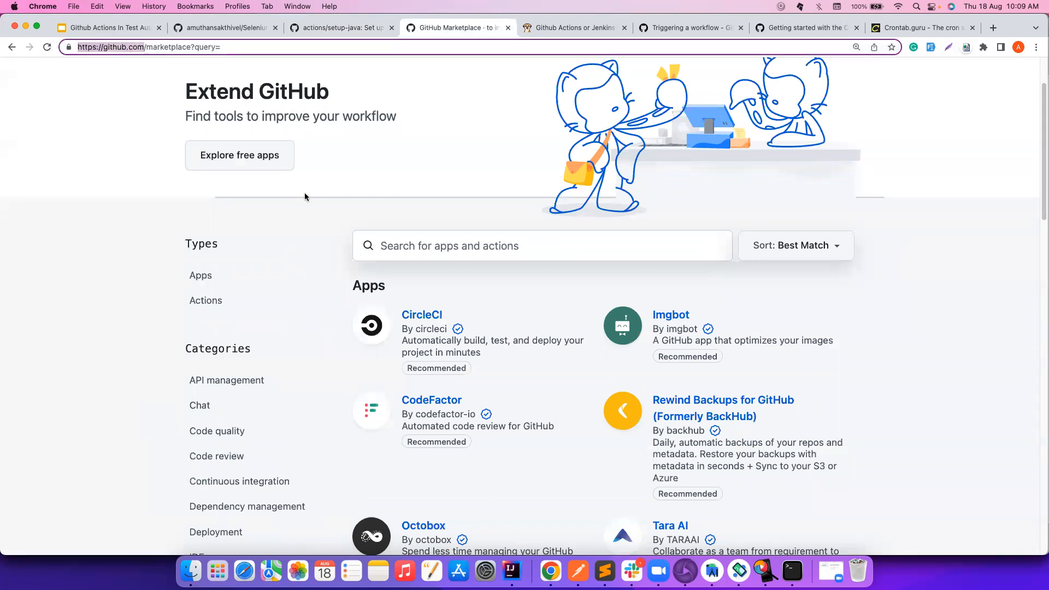
pyautogui.scroll(-3)
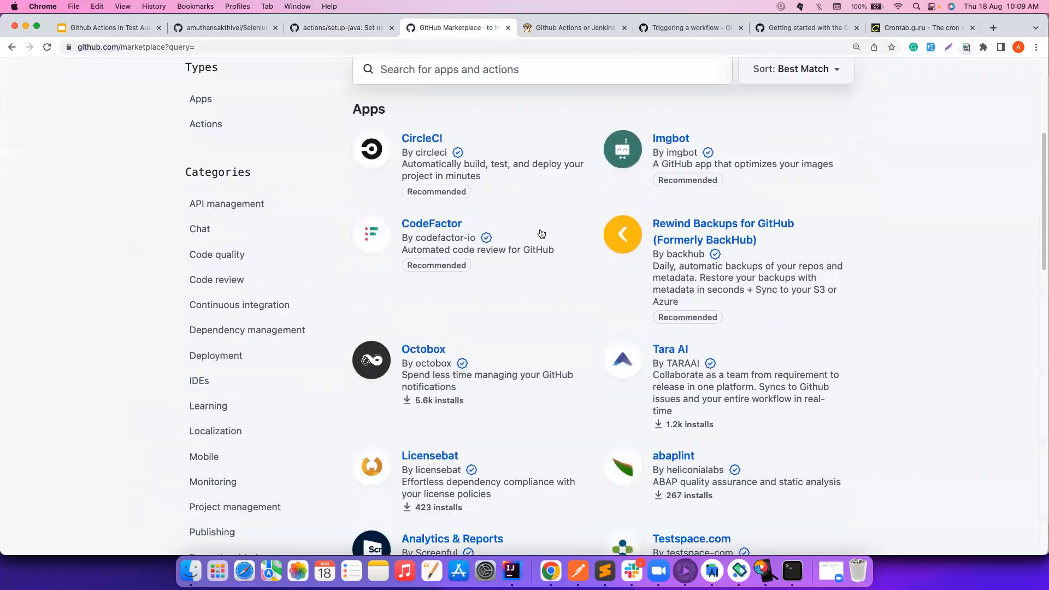
pyautogui.scroll(-3)
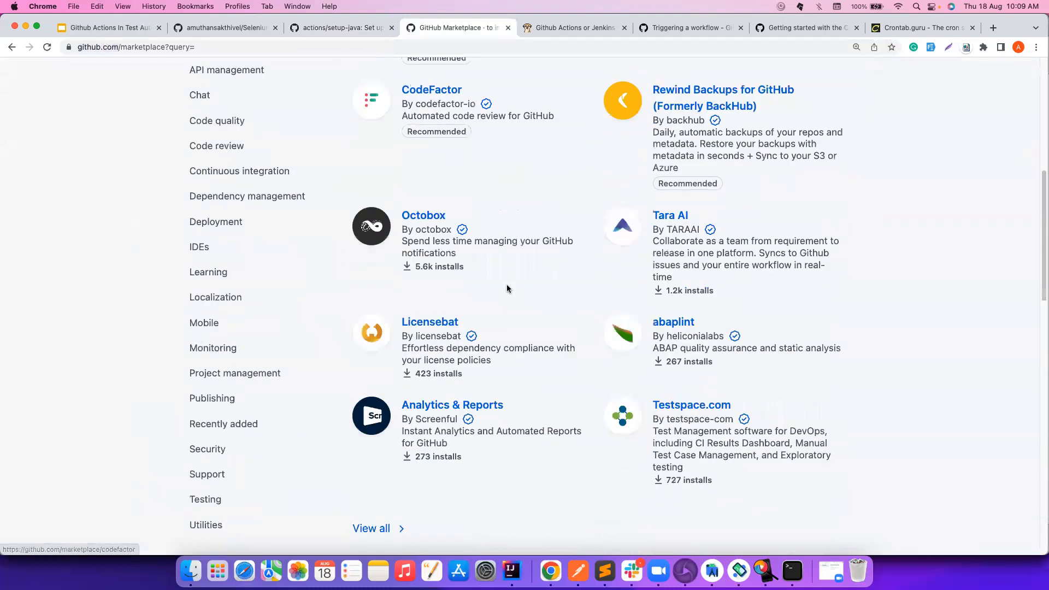
# Search the Marketplace for 'selenium' and scroll through the five matching results
pyautogui.click(542, 287)
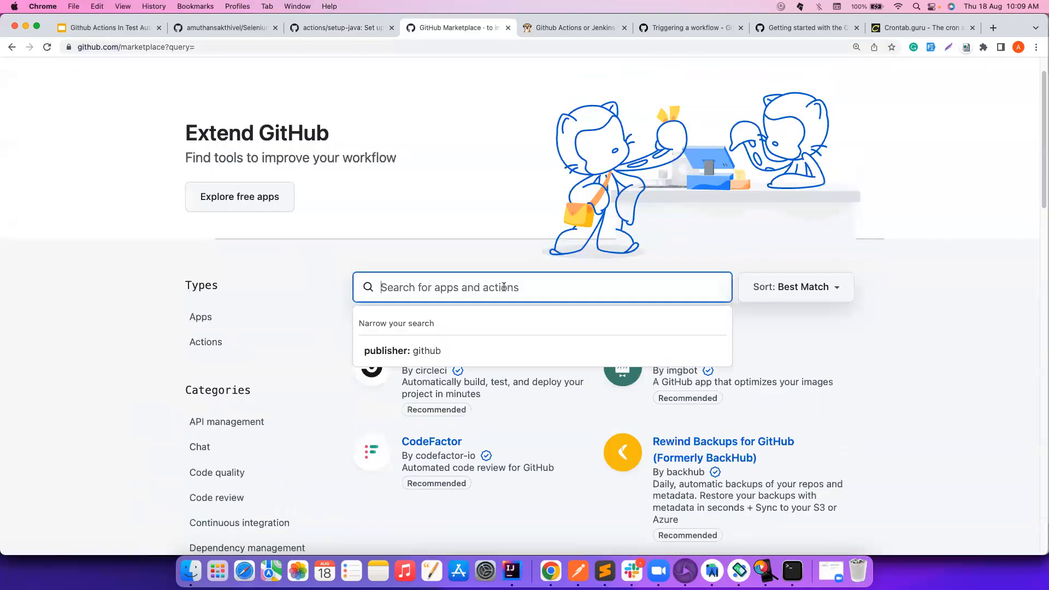
pyautogui.write('selenium')
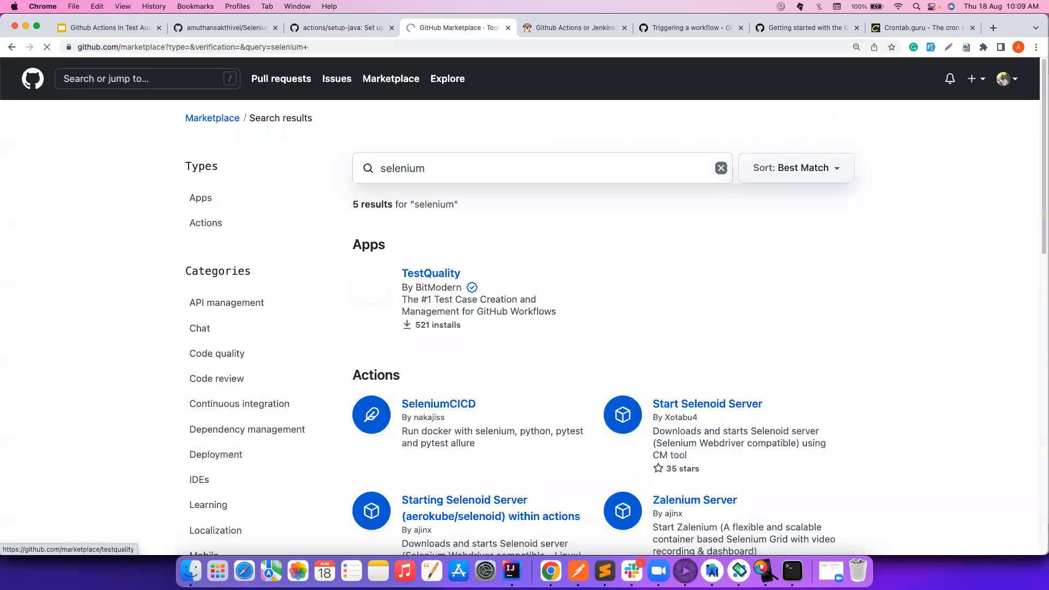
pyautogui.scroll(-3)
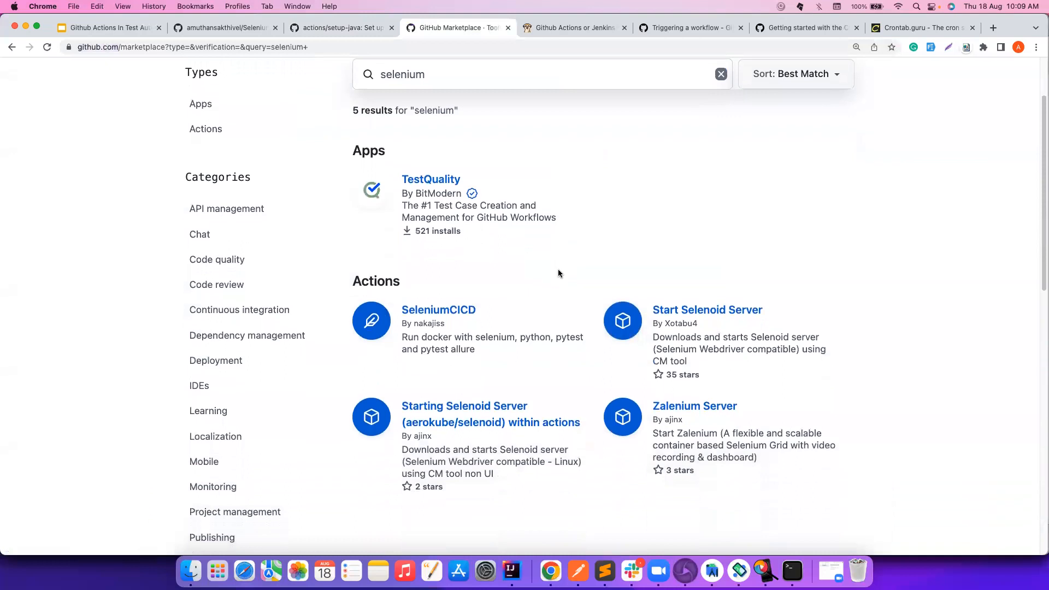
pyautogui.scroll(-3)
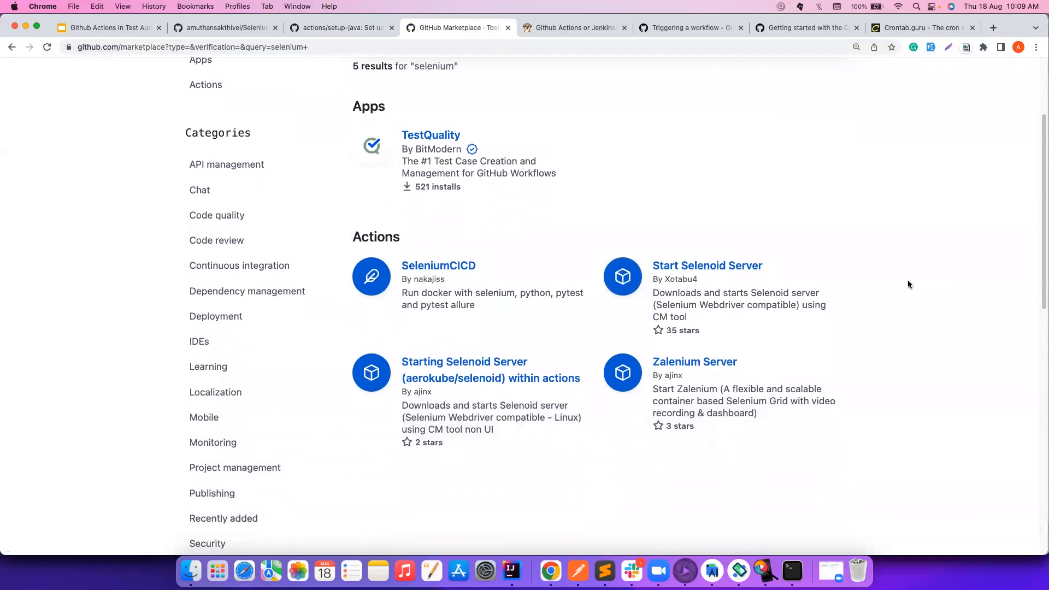
pyautogui.moveTo(505, 395)
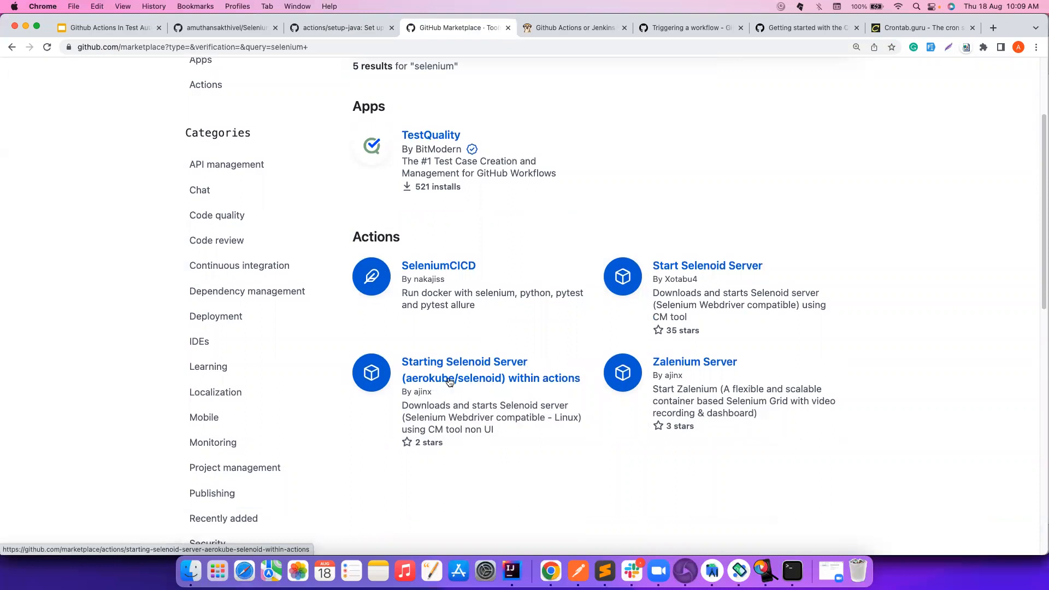
pyautogui.moveTo(515, 384)
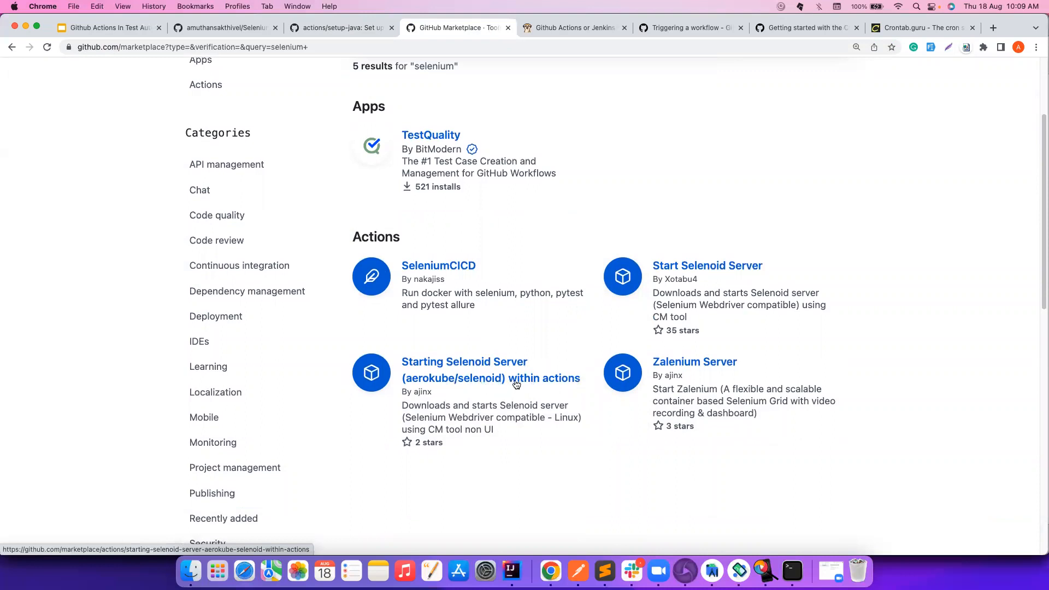
pyautogui.moveTo(733, 266)
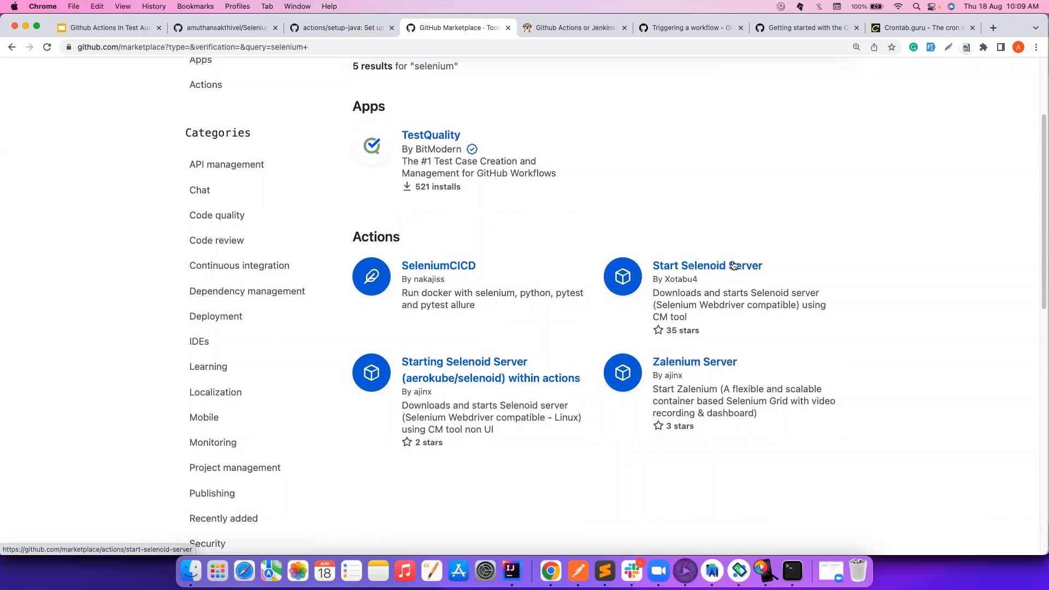
pyautogui.moveTo(651, 274)
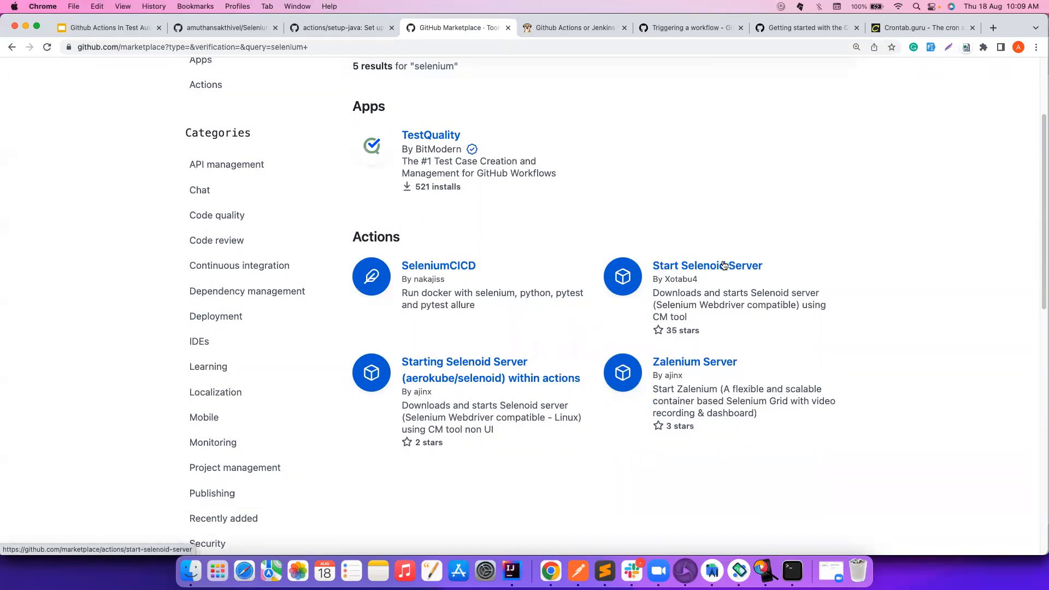
# Open Start Selenoid Server and select the Start selenoid step in its usage example
pyautogui.click(707, 265)
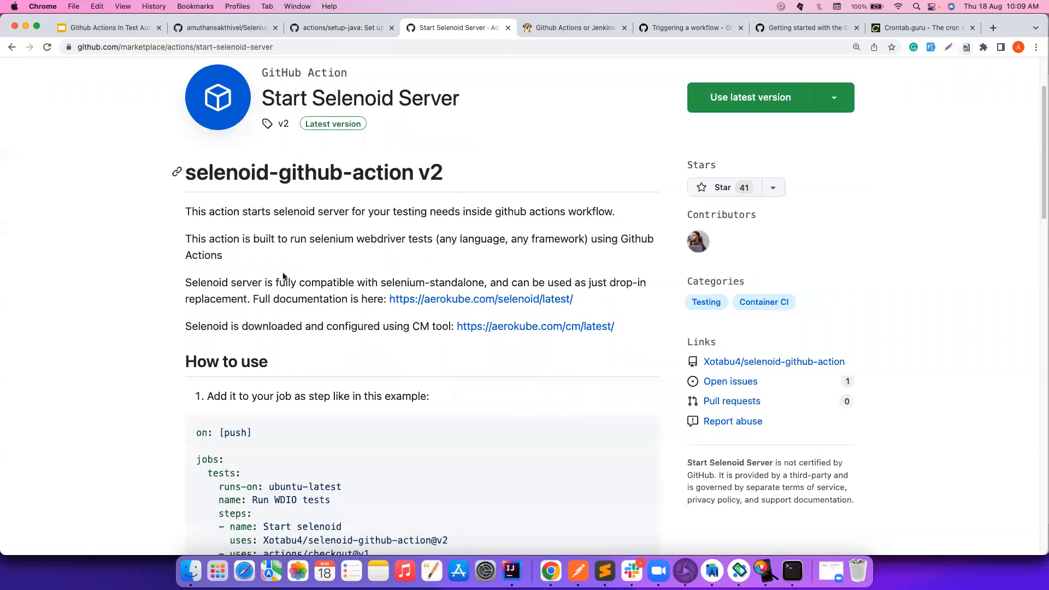
pyautogui.scroll(-3)
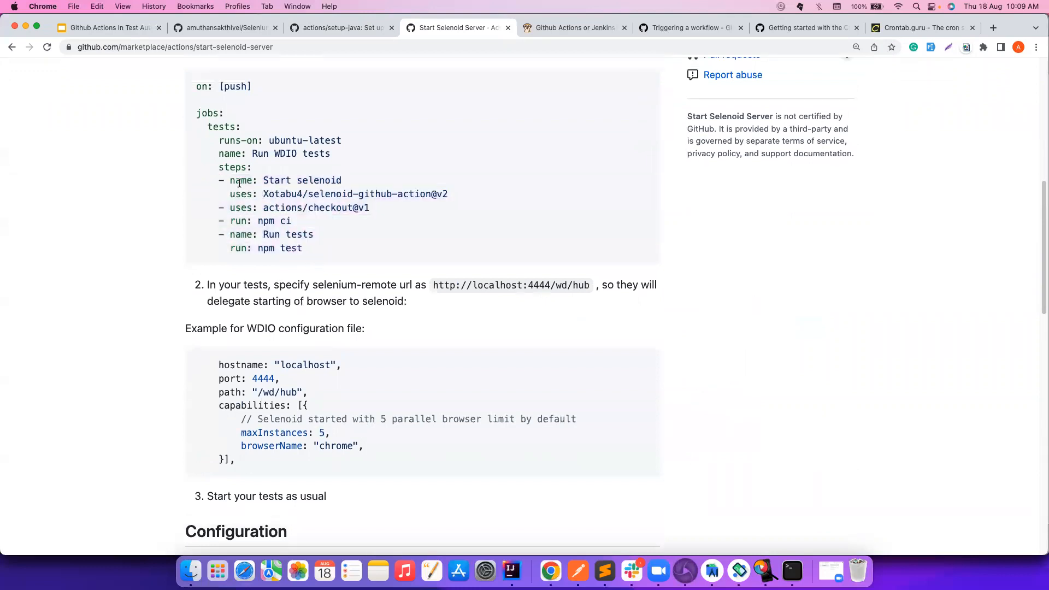
pyautogui.doubleClick(301, 181)
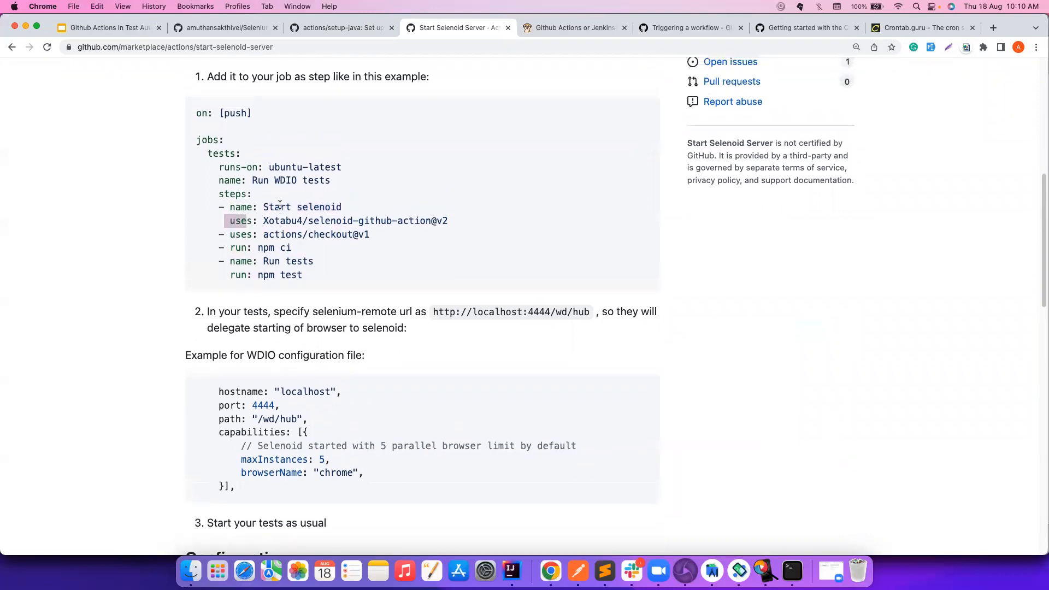
pyautogui.doubleClick(282, 221)
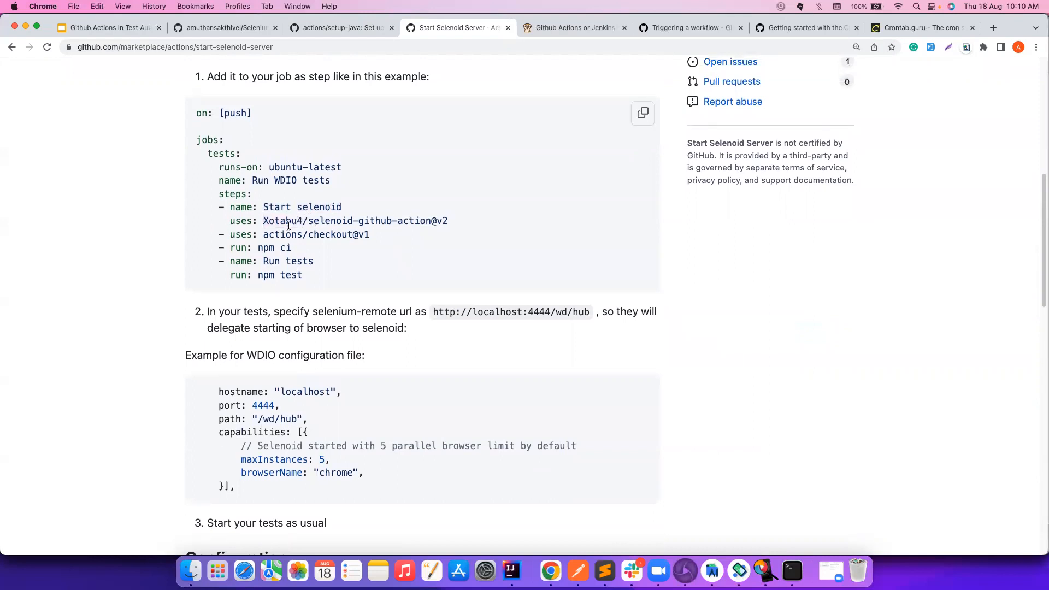
pyautogui.doubleClick(282, 223)
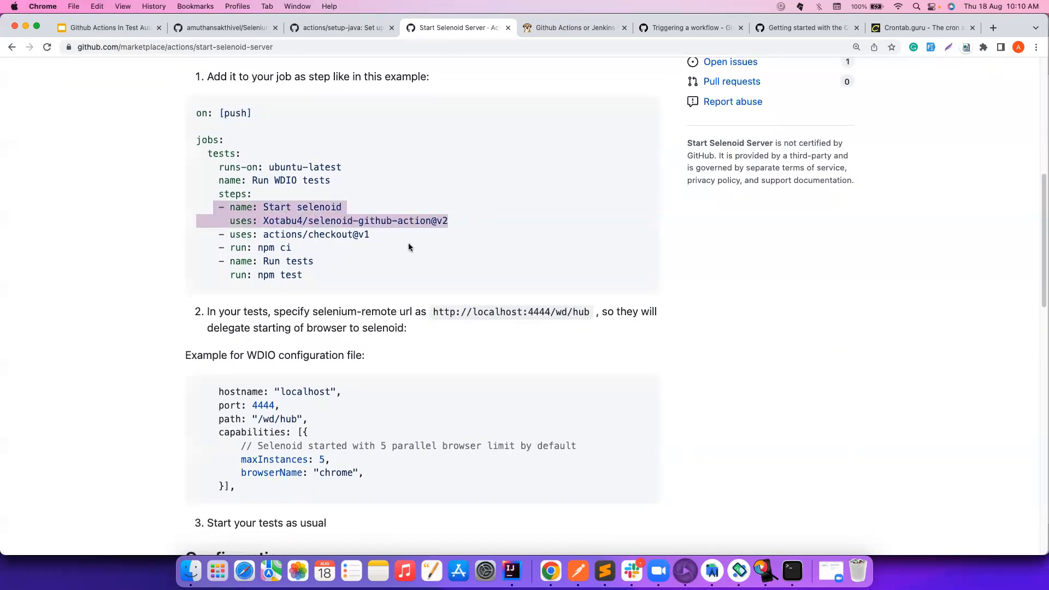
# Scroll the Selenoid action page past Configuration down to the 'List of args' flags
pyautogui.scroll(-3)
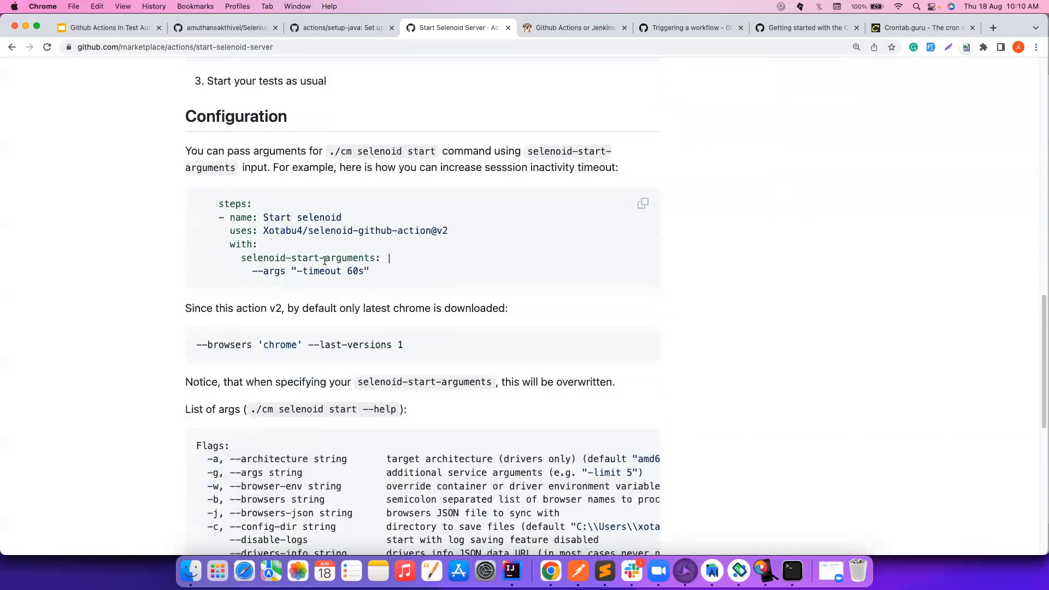
pyautogui.doubleClick(241, 244)
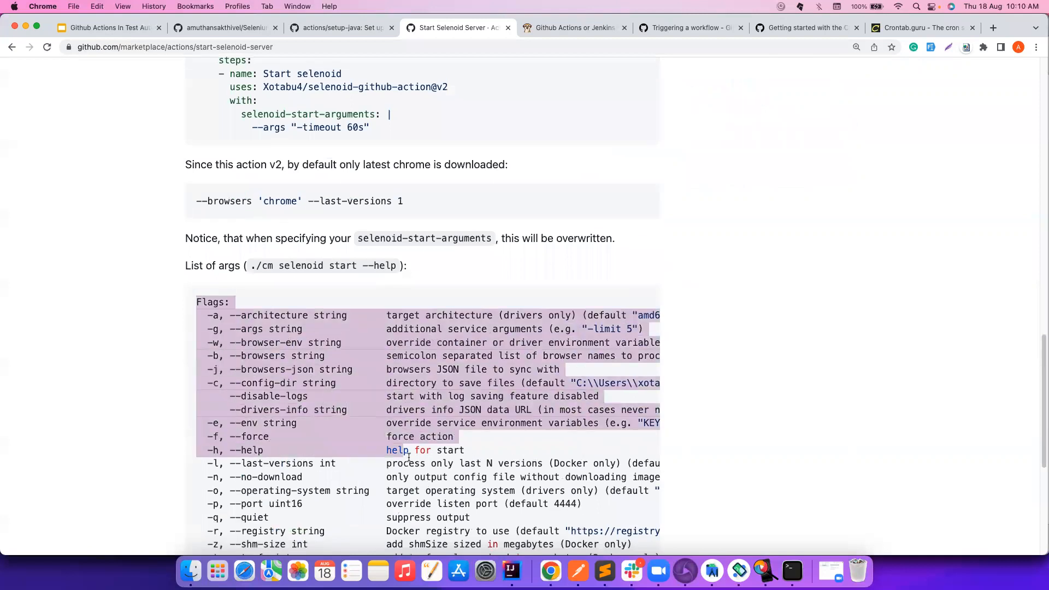
pyautogui.scroll(-3)
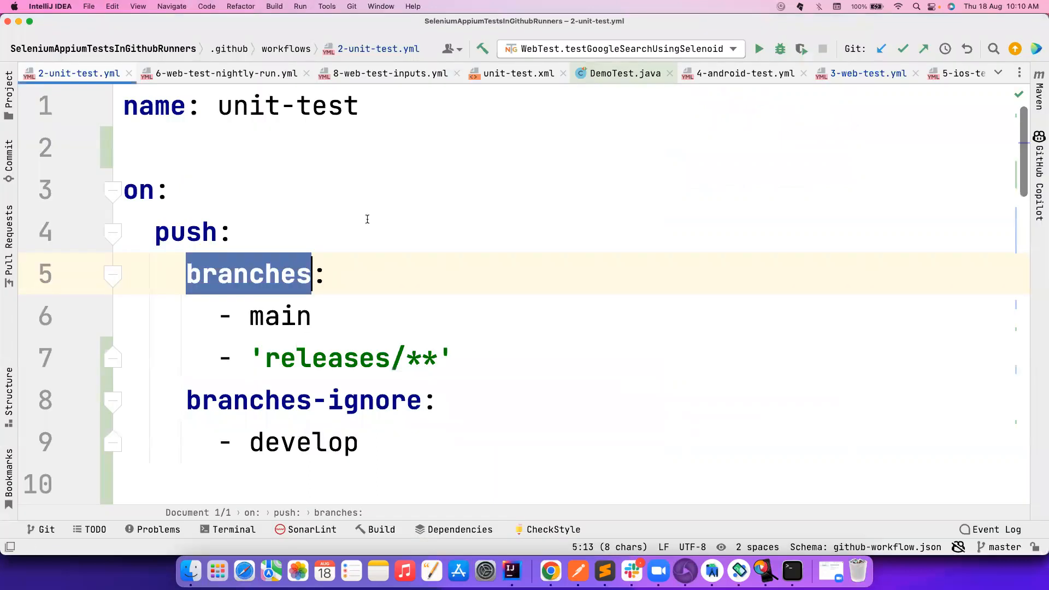
# View the 8-web-test-inputs.yml and 3-web-test.yml workflows, highlighting the steps section
pyautogui.click(387, 72)
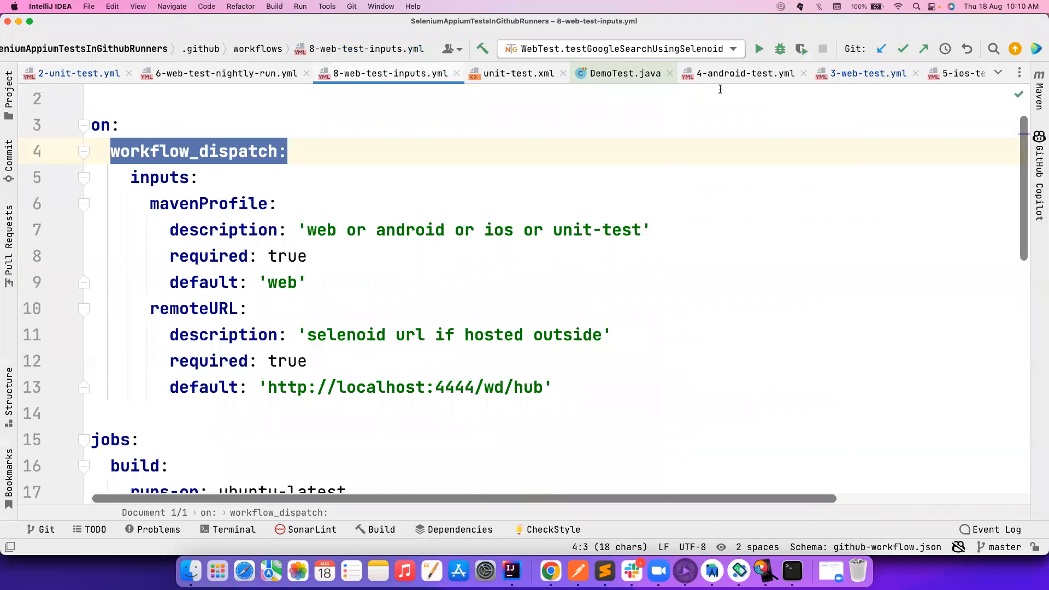
pyautogui.click(864, 73)
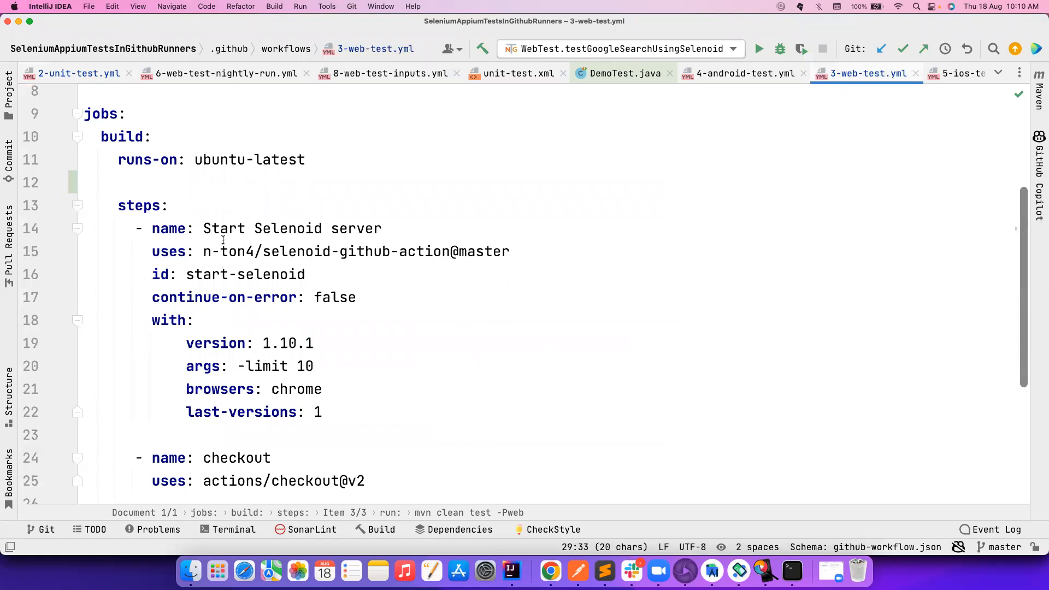
pyautogui.moveTo(235, 251); pyautogui.dragTo(508, 250)
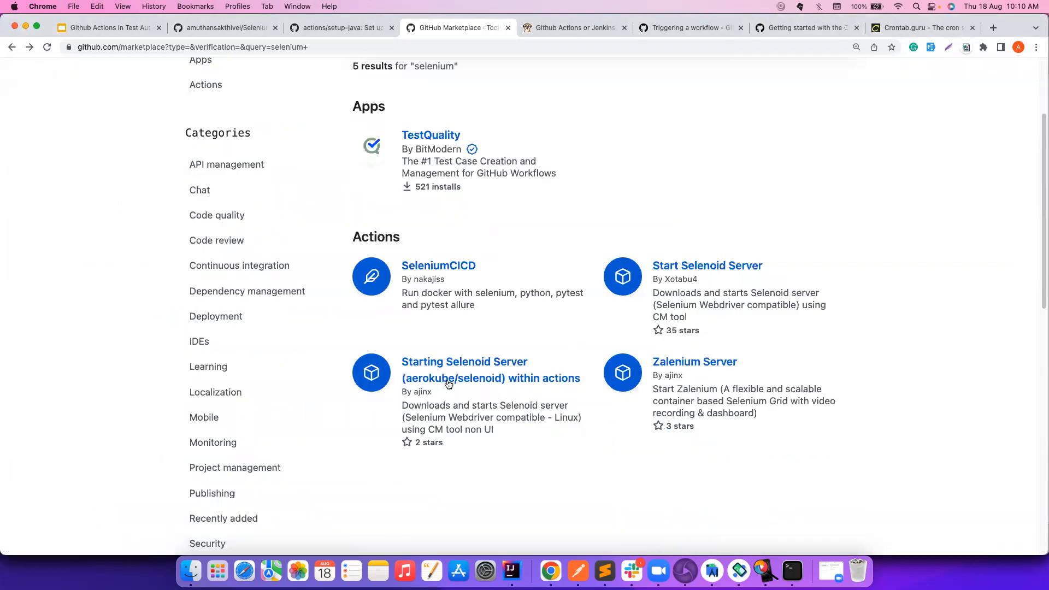
pyautogui.click(464, 361)
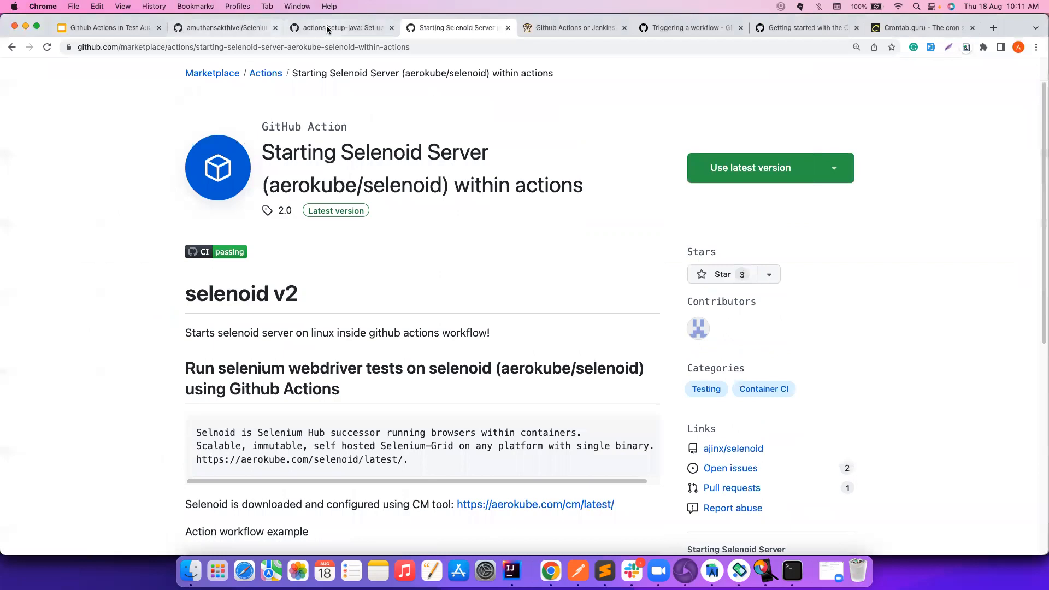
pyautogui.click(337, 27)
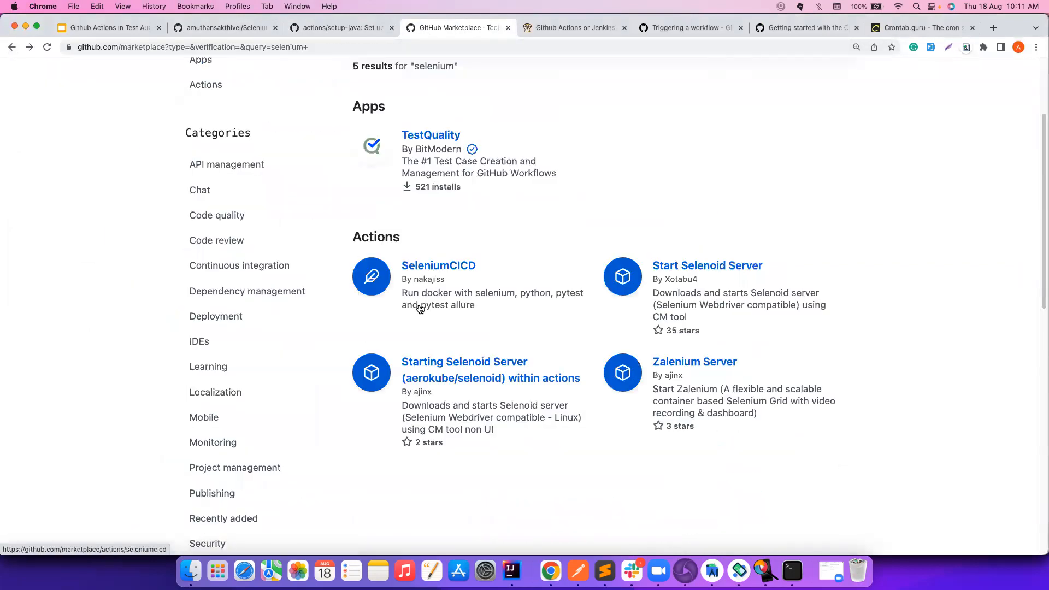
pyautogui.click(535, 167)
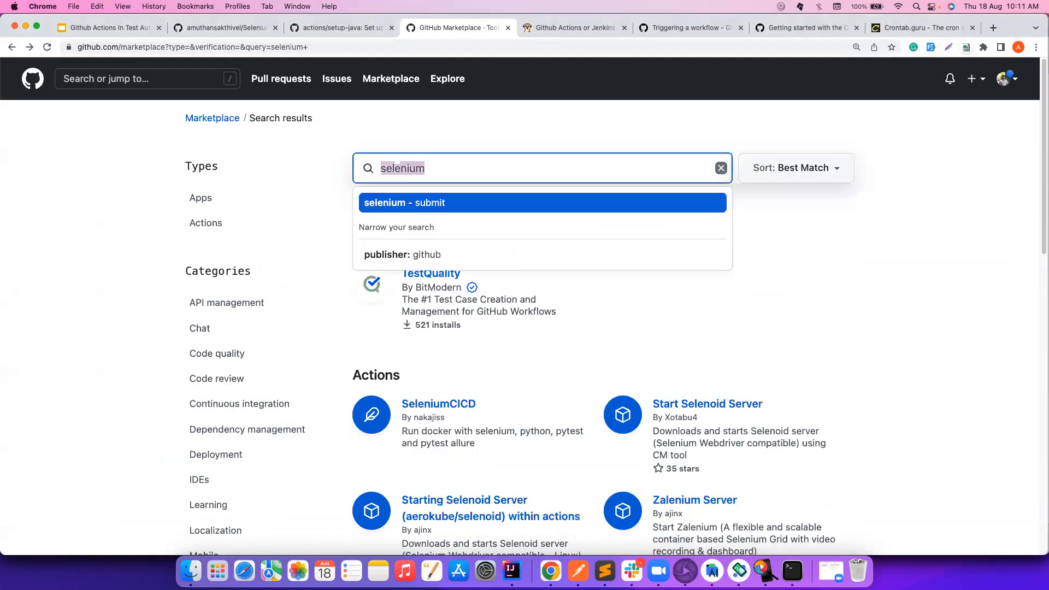
# Search the Marketplace for 'fortif' and filter to the Publishing category
pyautogui.write('fortif')
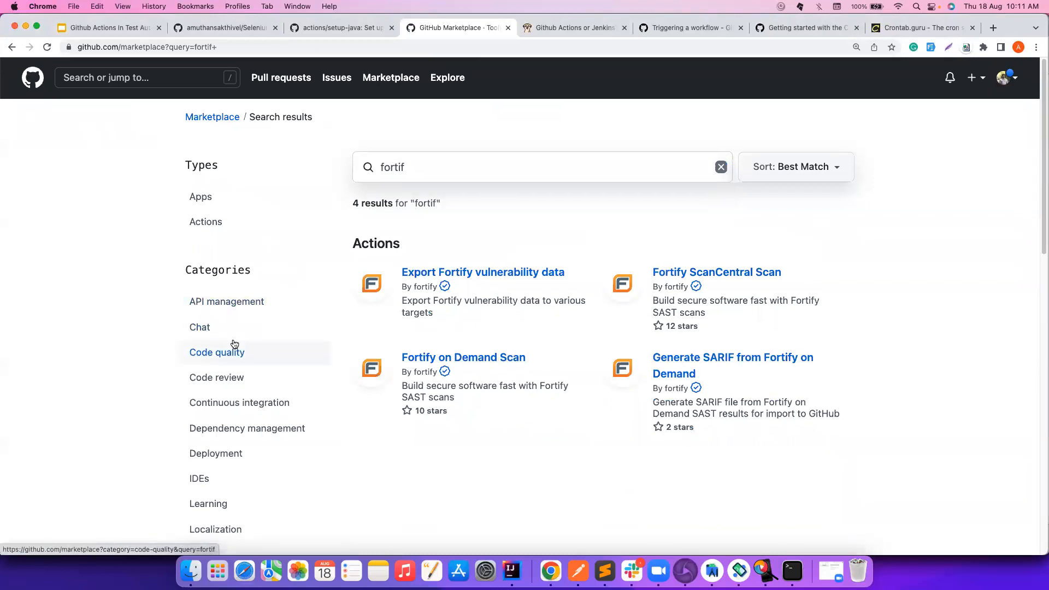
pyautogui.scroll(-3)
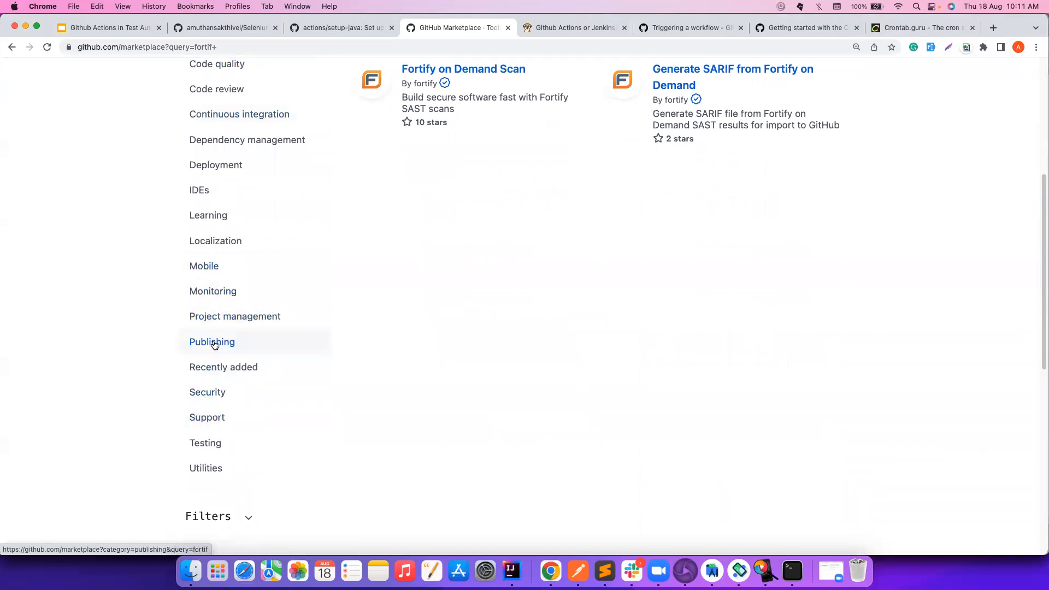
pyautogui.click(212, 342)
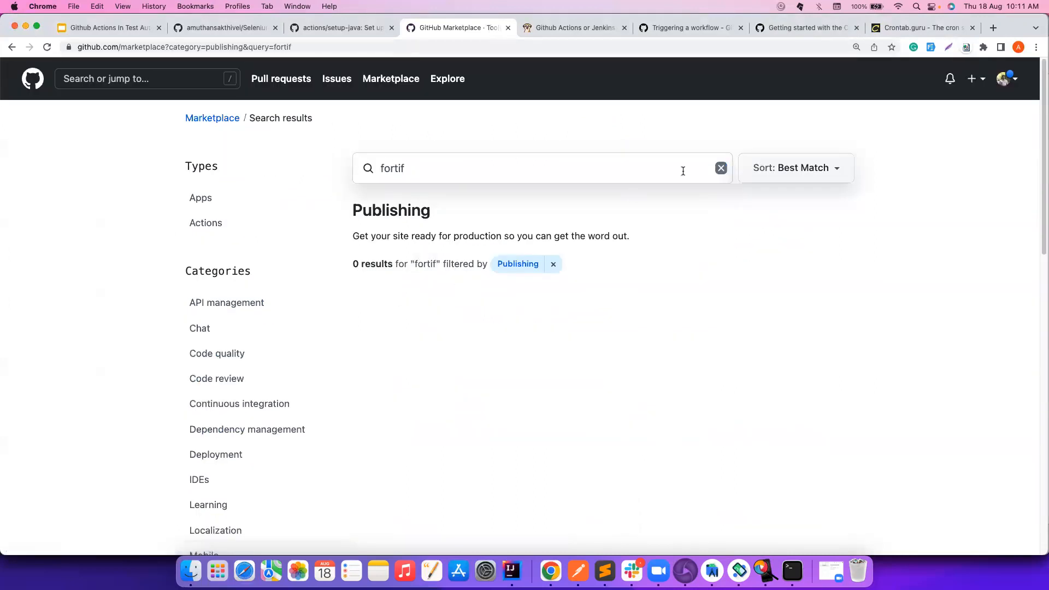
# Clear the search, show the Utilities category, then return to the slide deck
pyautogui.click(721, 168)
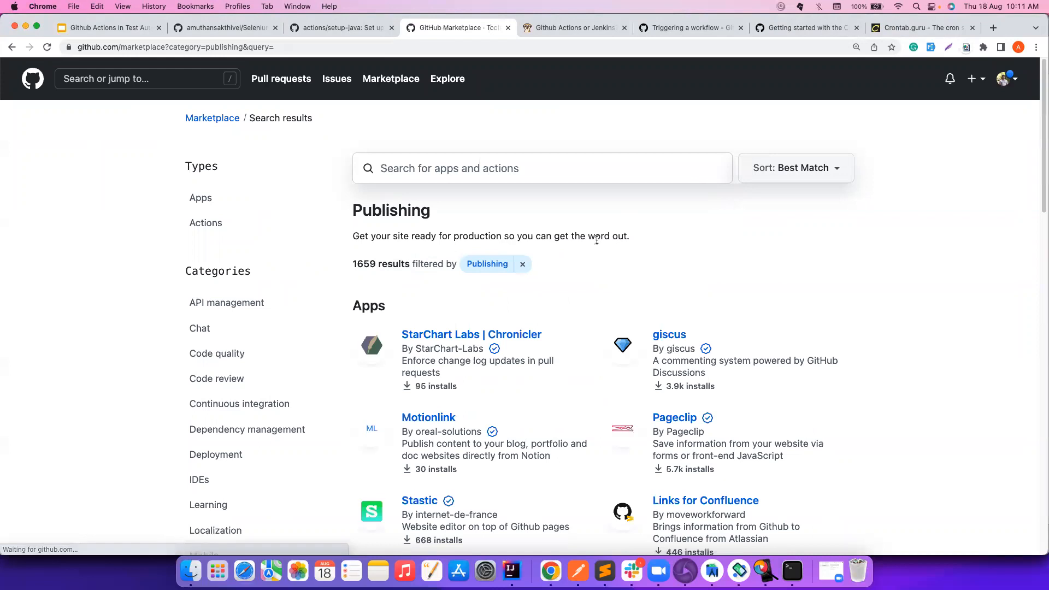
pyautogui.scroll(-3)
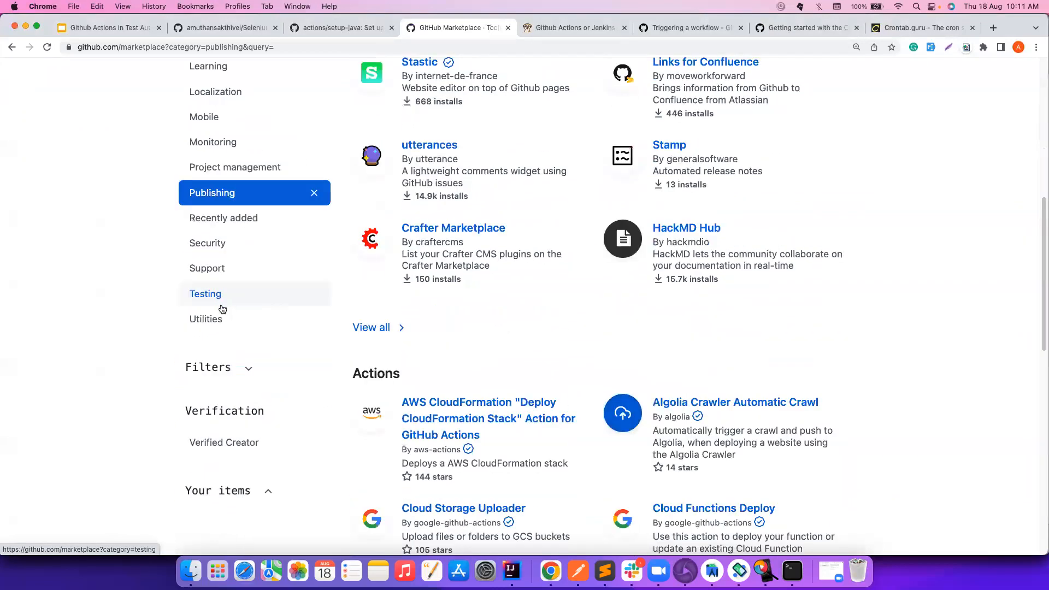
pyautogui.click(205, 318)
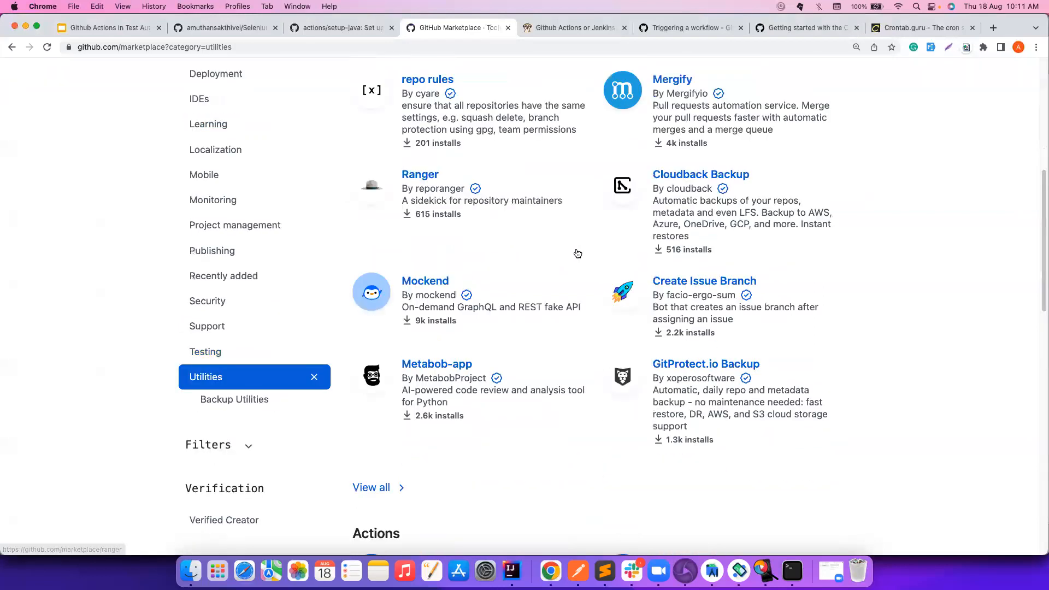
pyautogui.scroll(3)
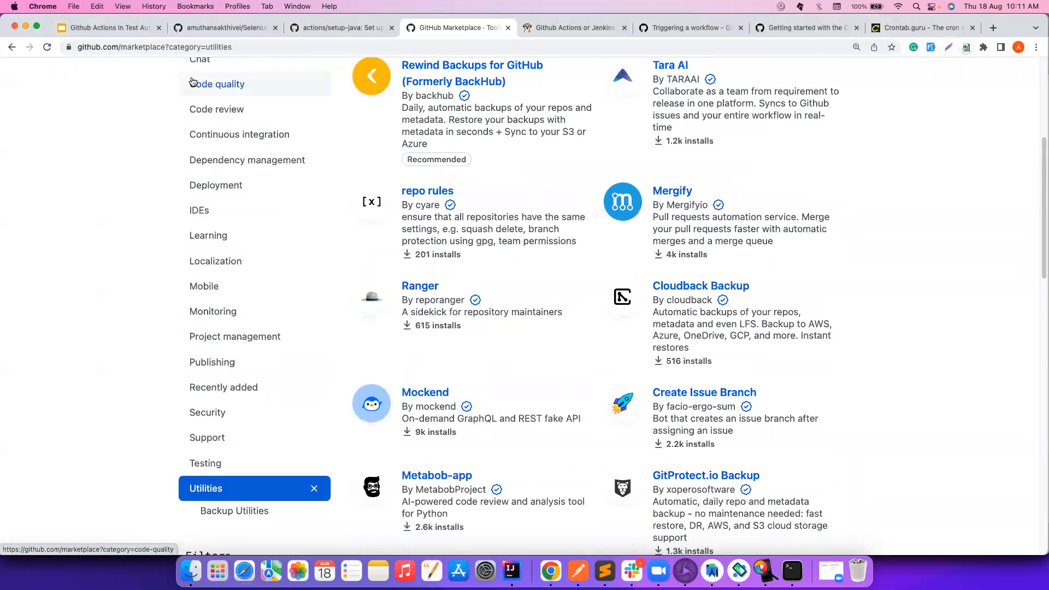
pyautogui.click(107, 27)
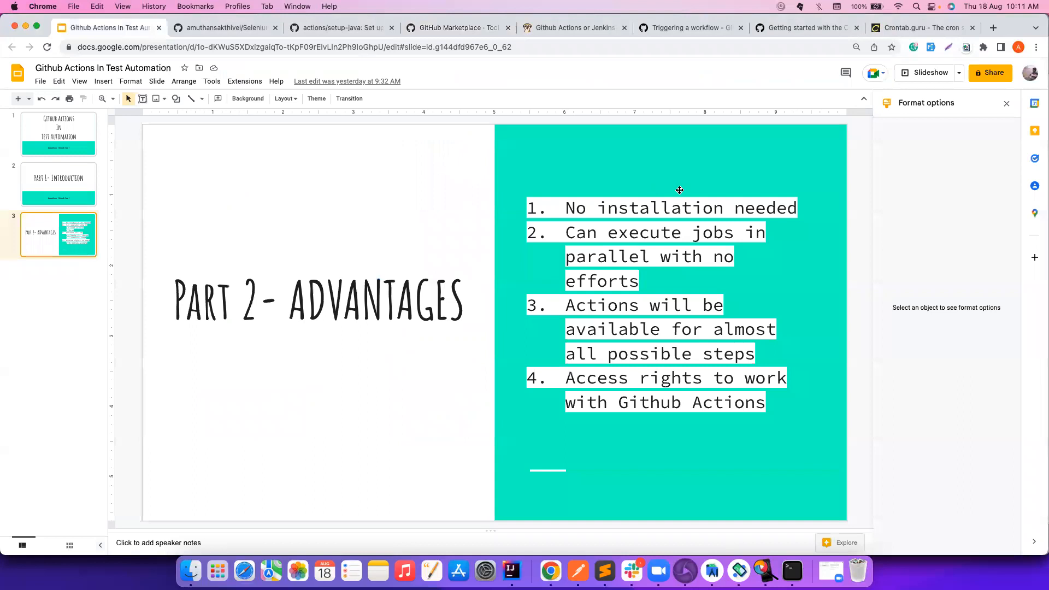
pyautogui.moveTo(658, 250)
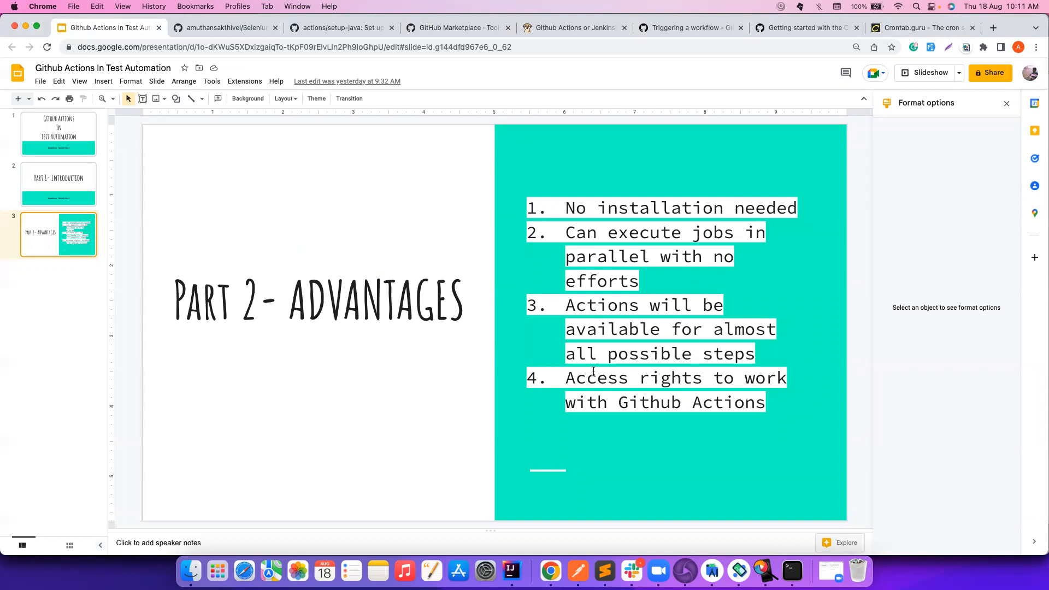
pyautogui.moveTo(470, 207)
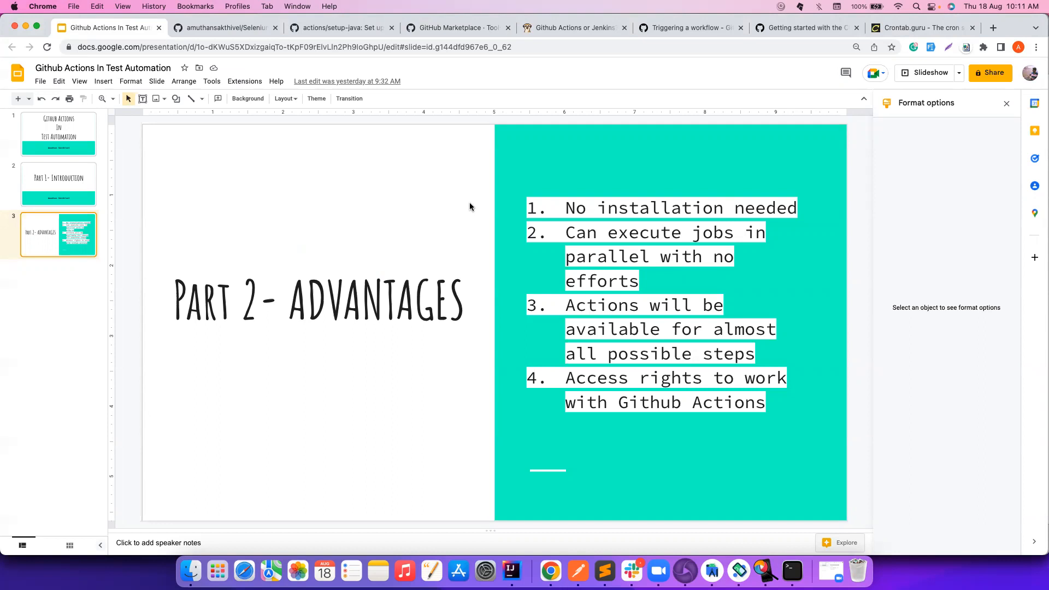
pyautogui.moveTo(718, 539)
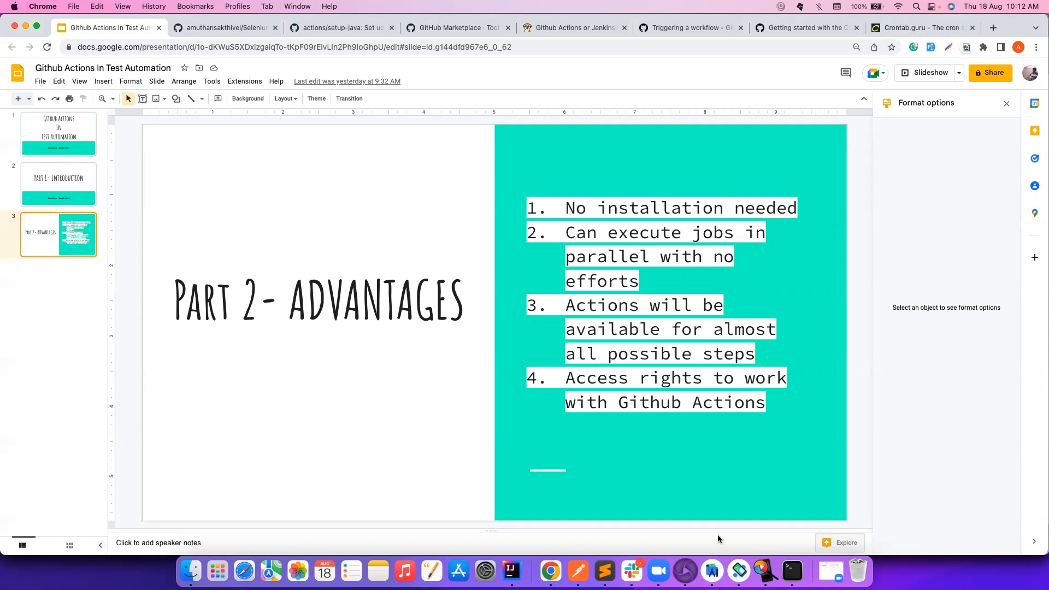